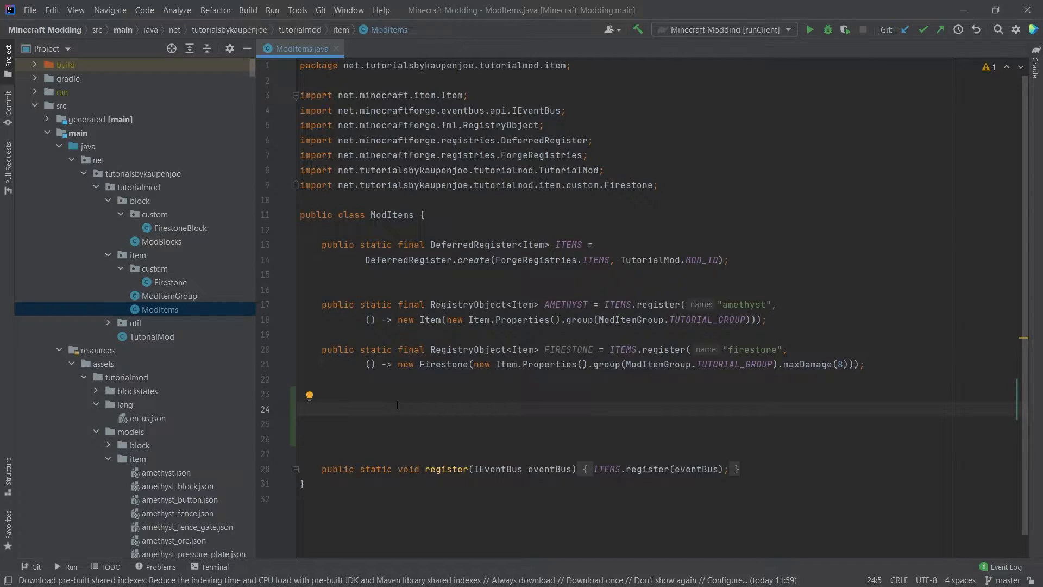
Step: Choose the item package under tutorialmod as the location for the new class
left_click(323, 408)
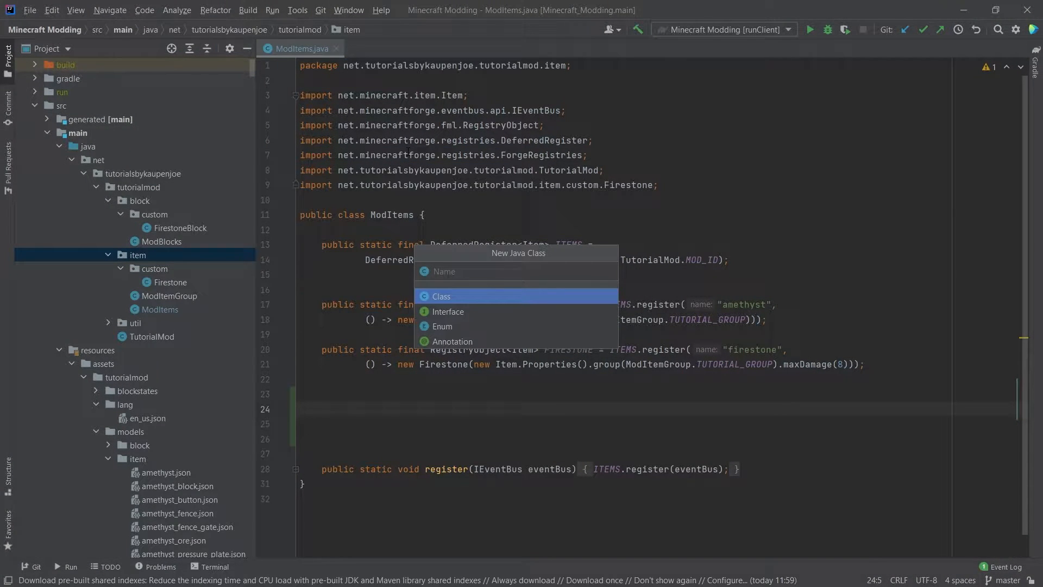
Step: Create enum ModItemTier implementing IItemTier and generate stub overrides for all its methods
key("Down")
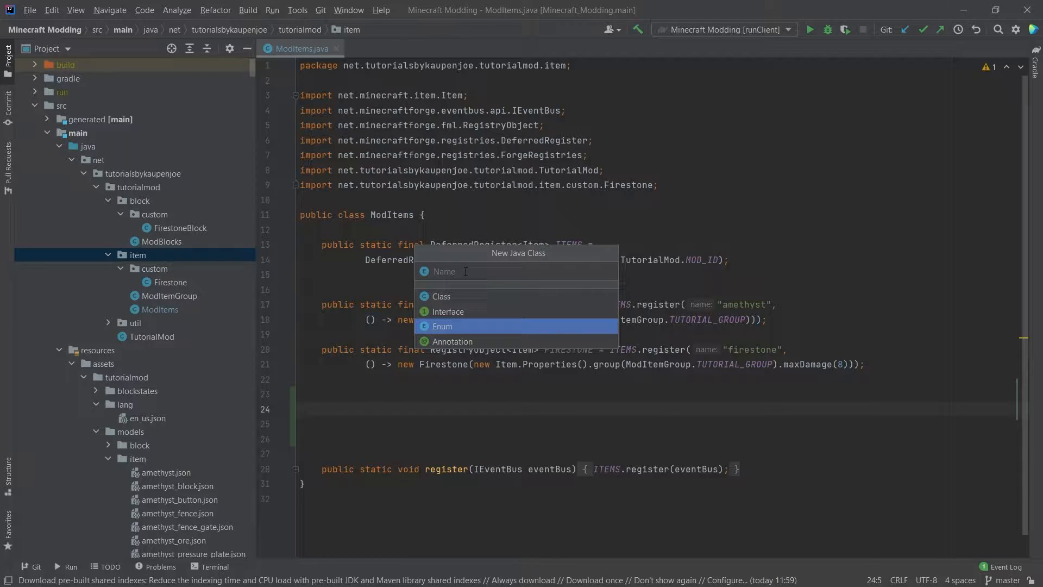
type("ModItemT")
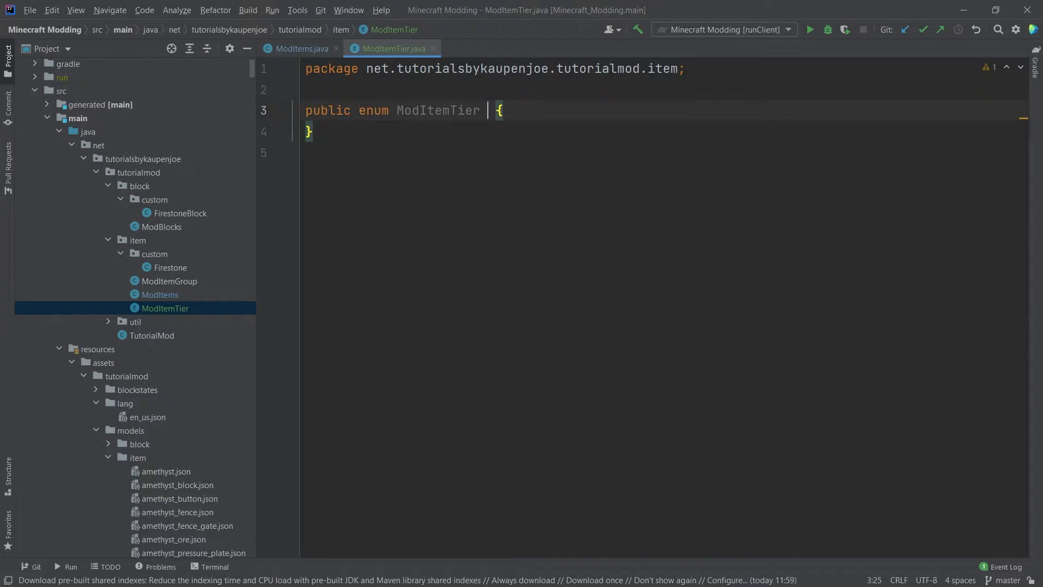
type("implements IIte")
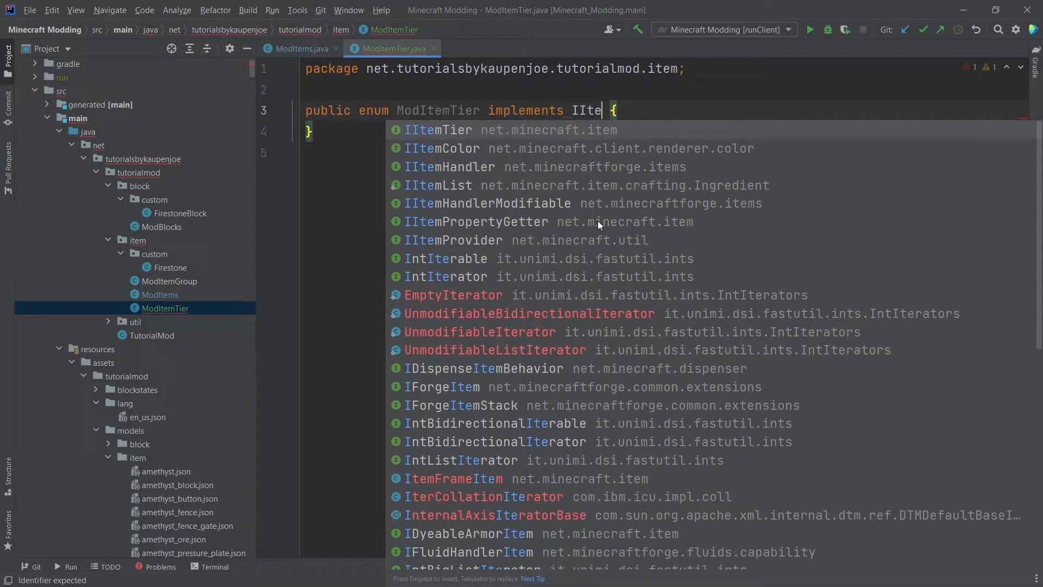
left_click(438, 129)
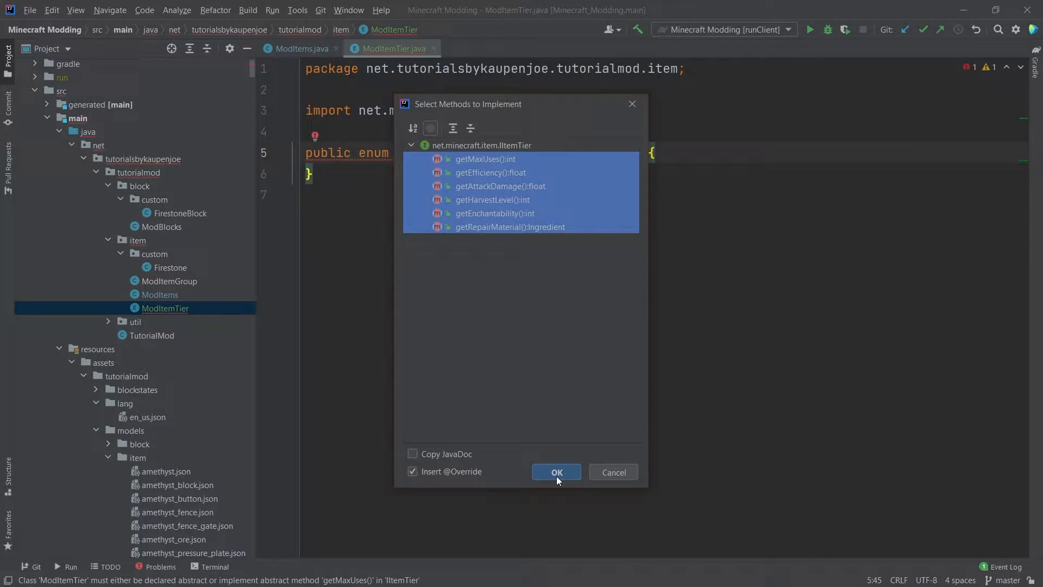
left_click(556, 472)
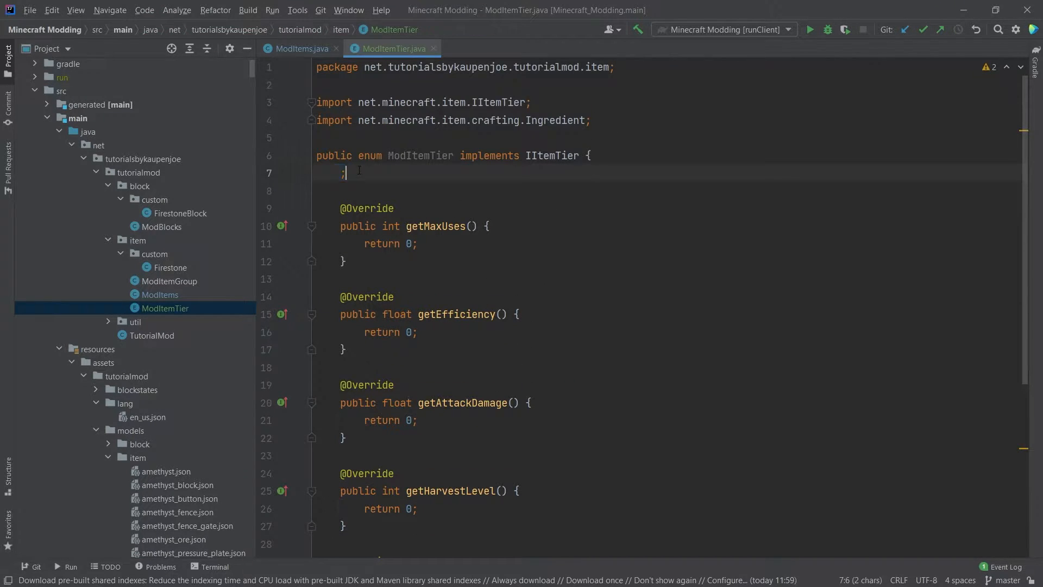
double_click(419, 155)
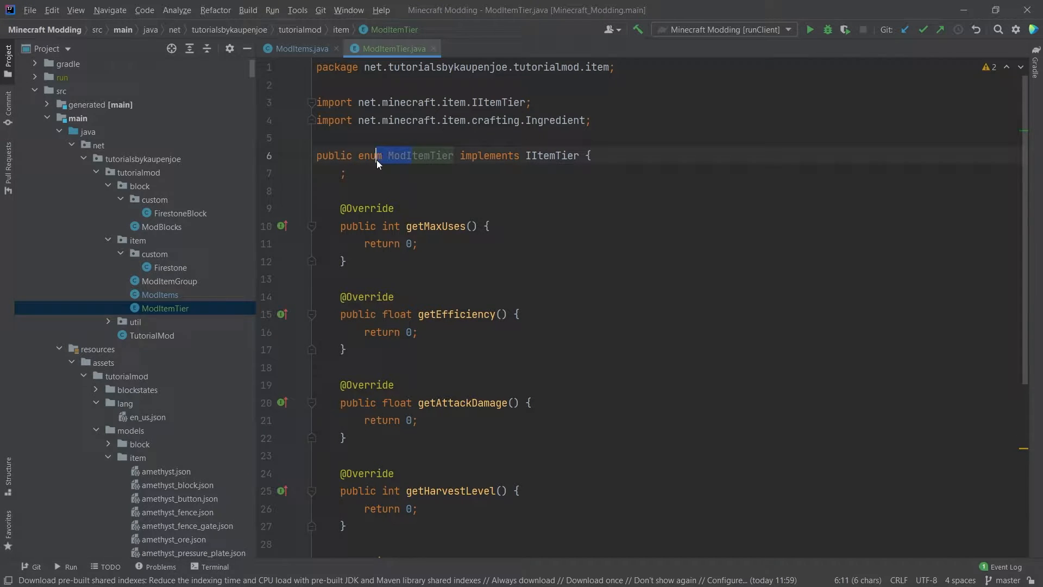
Step: Navigate from IItemTier to the vanilla ItemTier enum showing WOOD through NETHERITE tiers
left_click(389, 174)
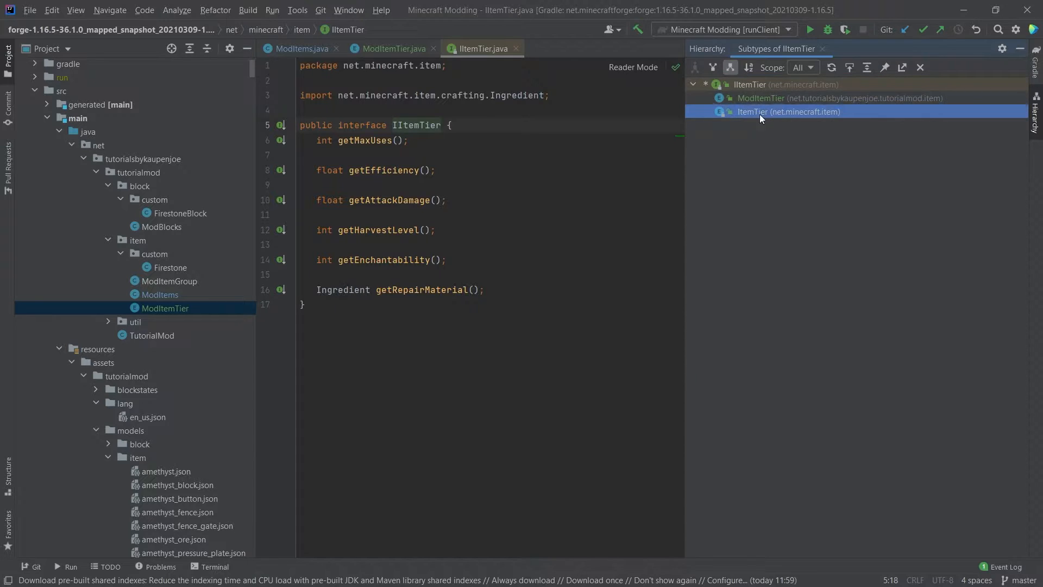
double_click(789, 111)
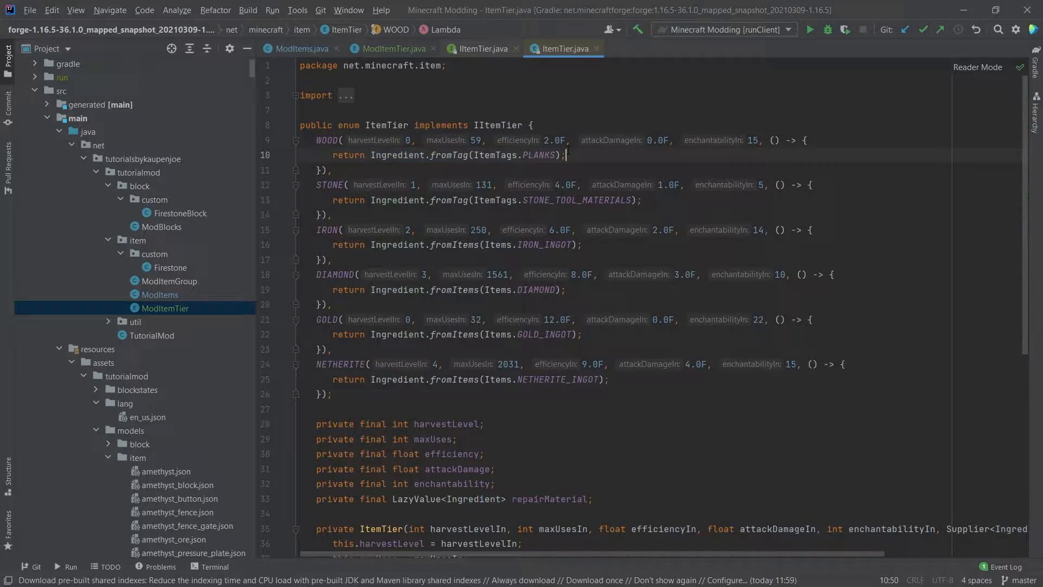
mouse_move(589, 156)
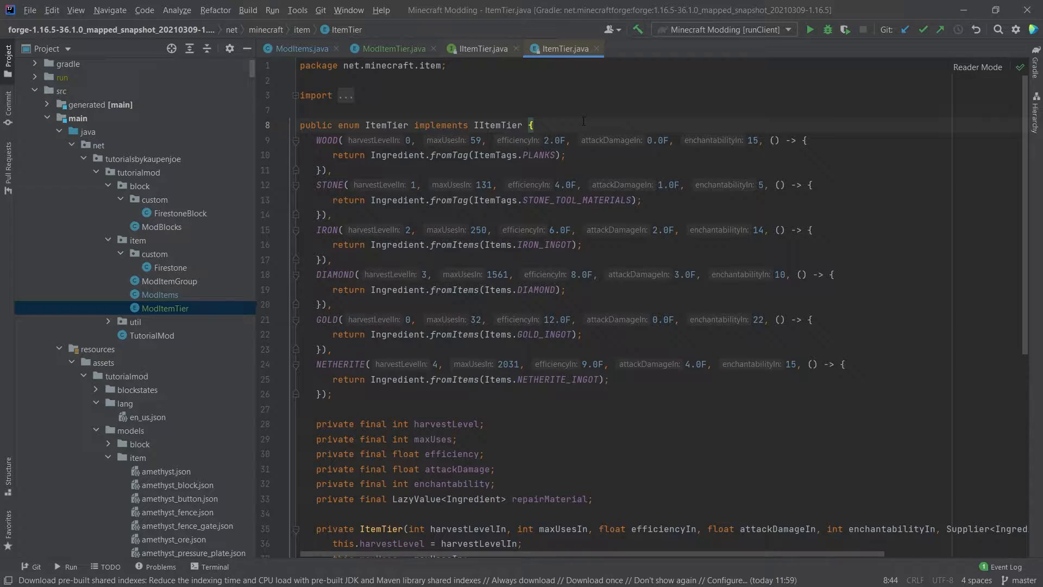
mouse_move(644, 417)
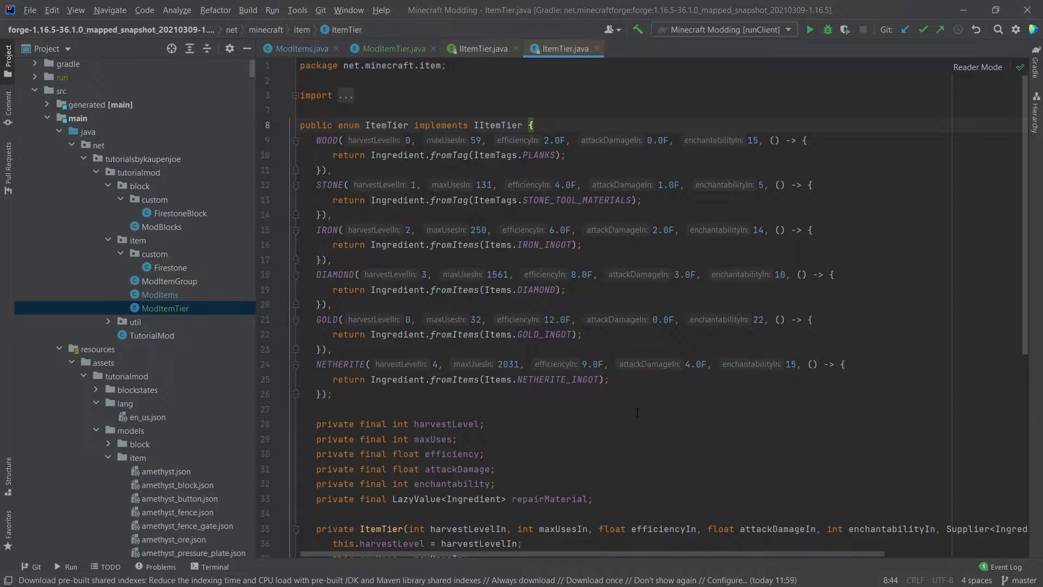
Step: Copy ItemTier's six private final fields, harvestLevel through repairMaterial, for ModItemTier
left_click(393, 47)
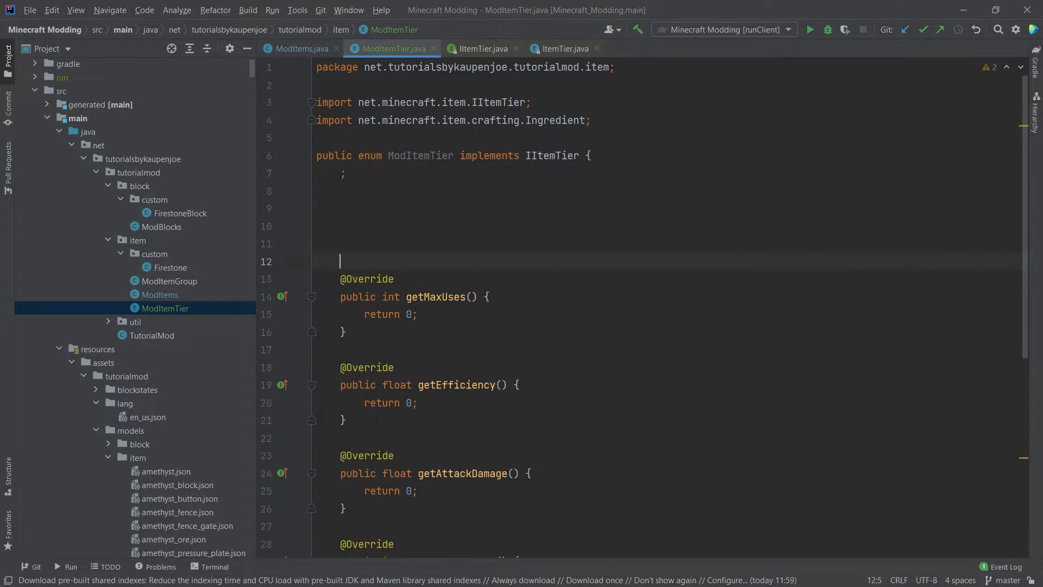
left_click(564, 47)
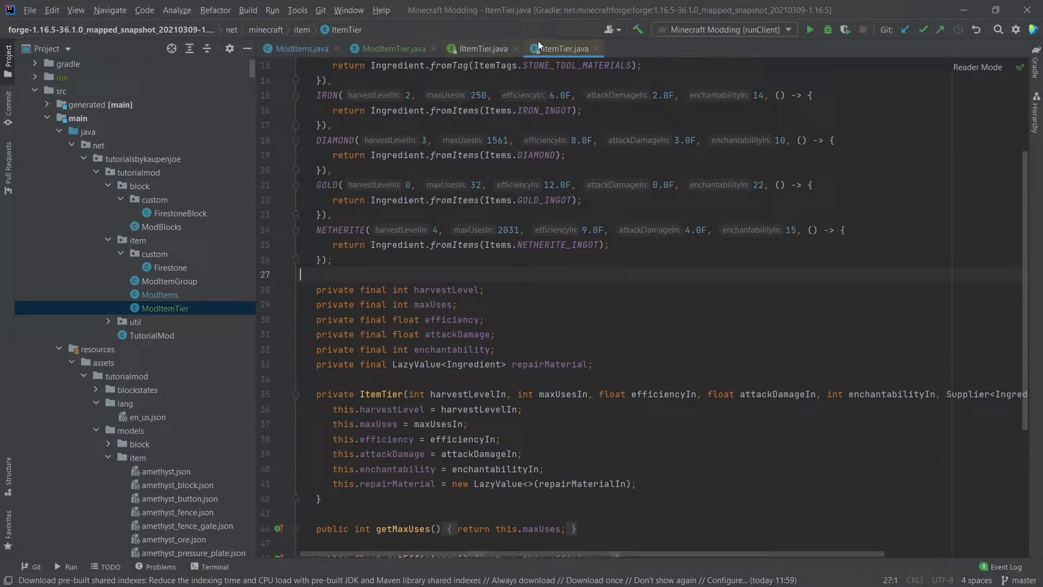
left_click_drag(316, 273, 592, 364)
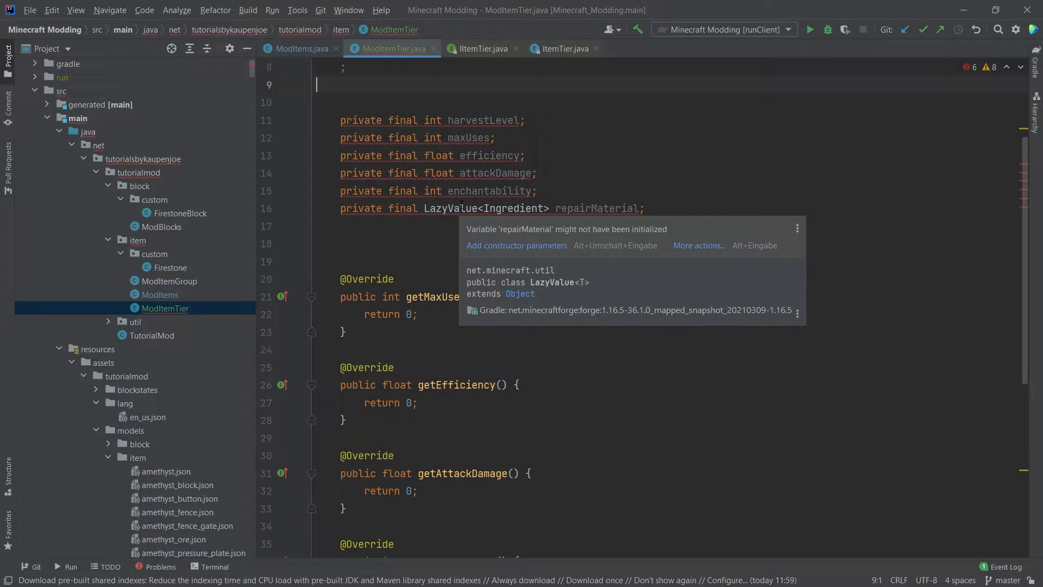
mouse_move(514, 245)
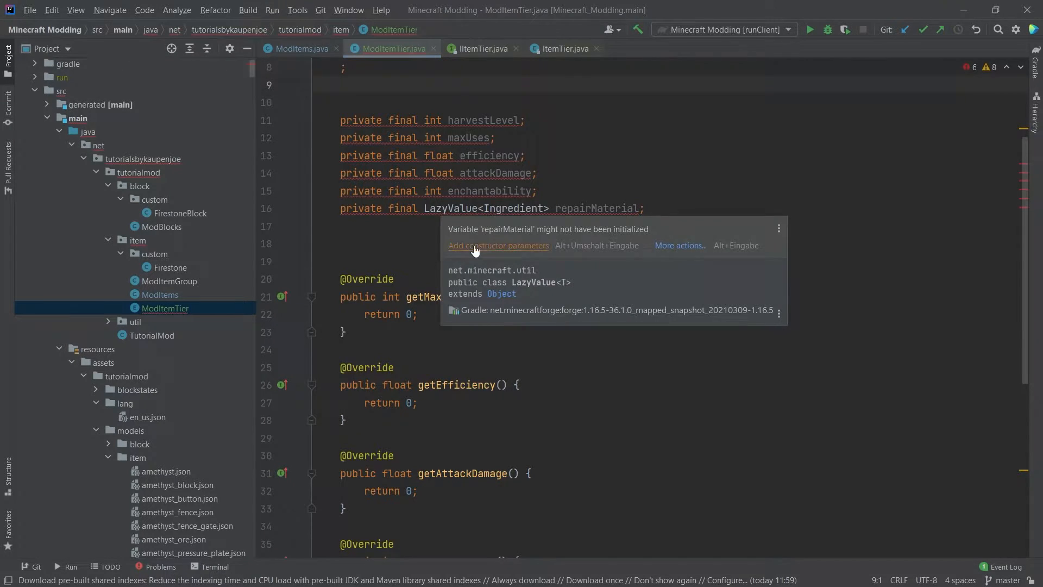
Step: Generate a ModItemTier constructor taking and assigning all six fields
left_click(499, 245)
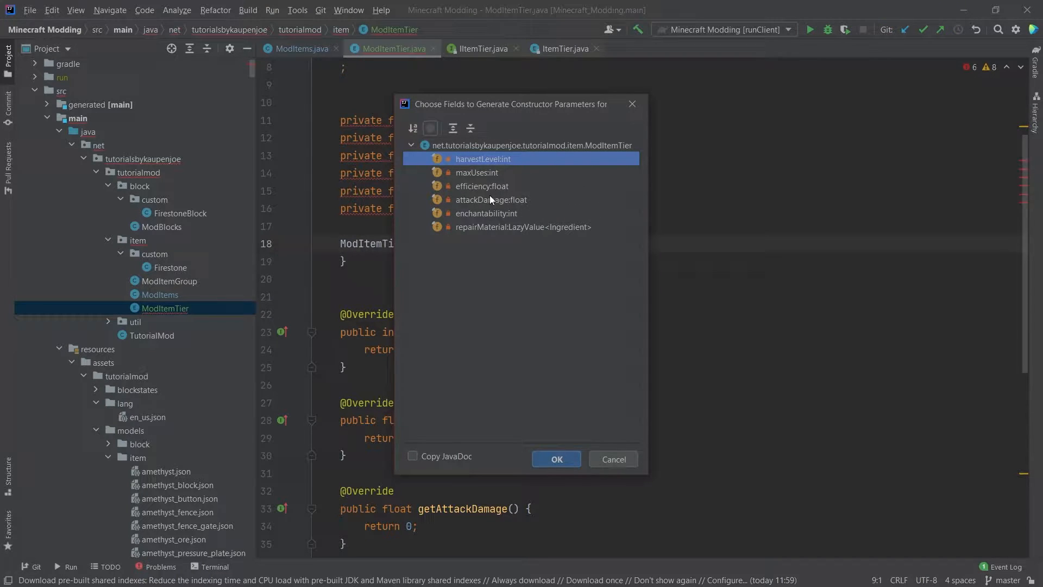
mouse_move(483, 167)
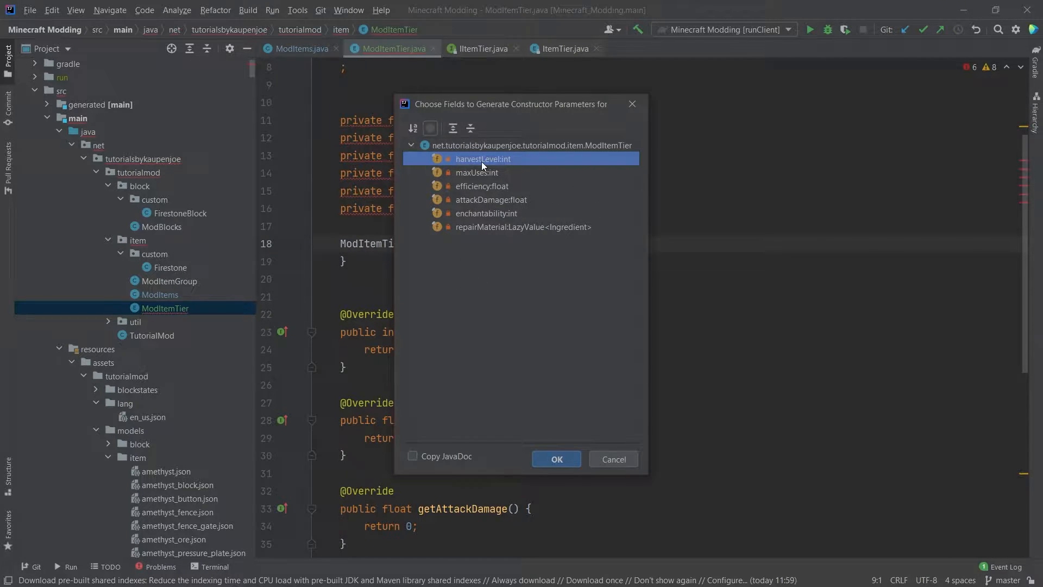
mouse_move(473, 235)
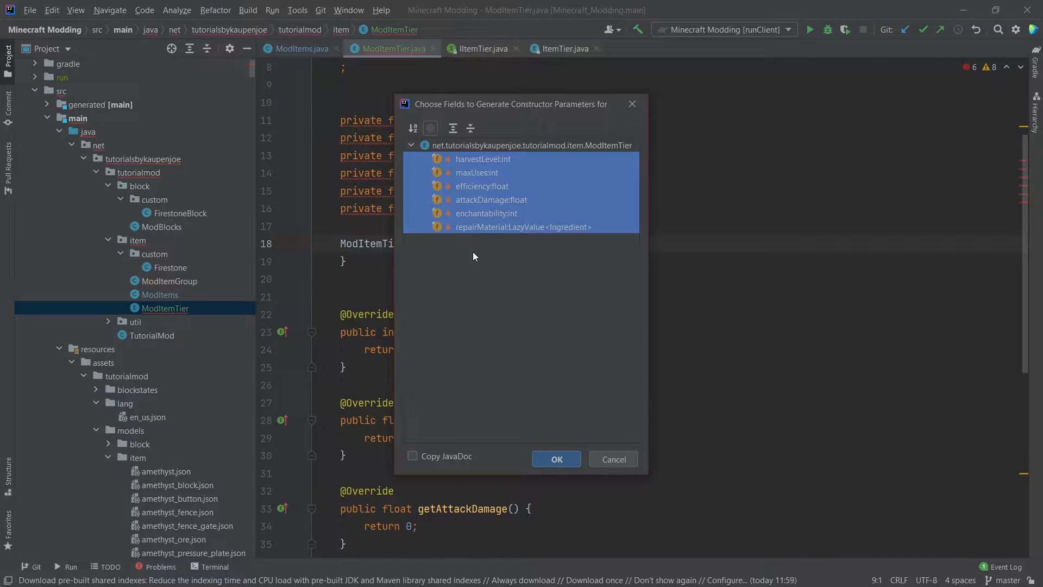
mouse_move(508, 336)
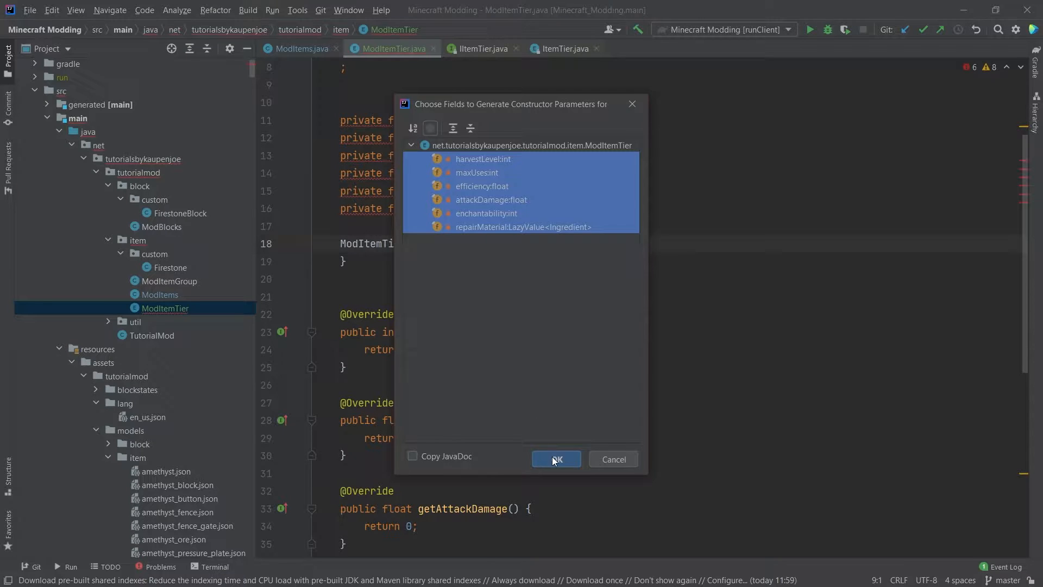
left_click(555, 458)
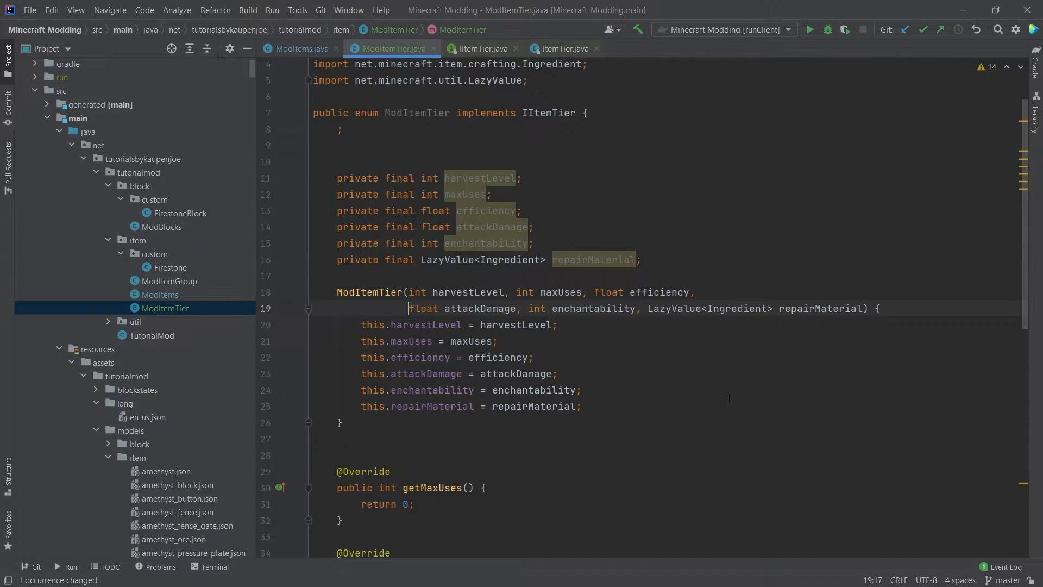
Step: Change the repairMaterial parameter to Supplier<Ingredient> and wrap it in a new LazyValue
double_click(674, 308)
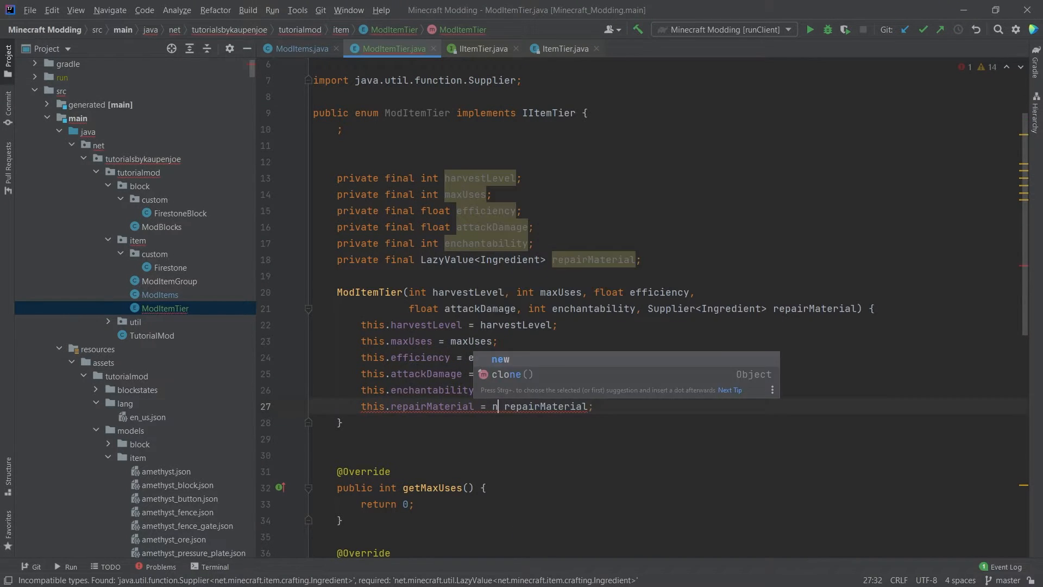
type("new LazyValue<>()")
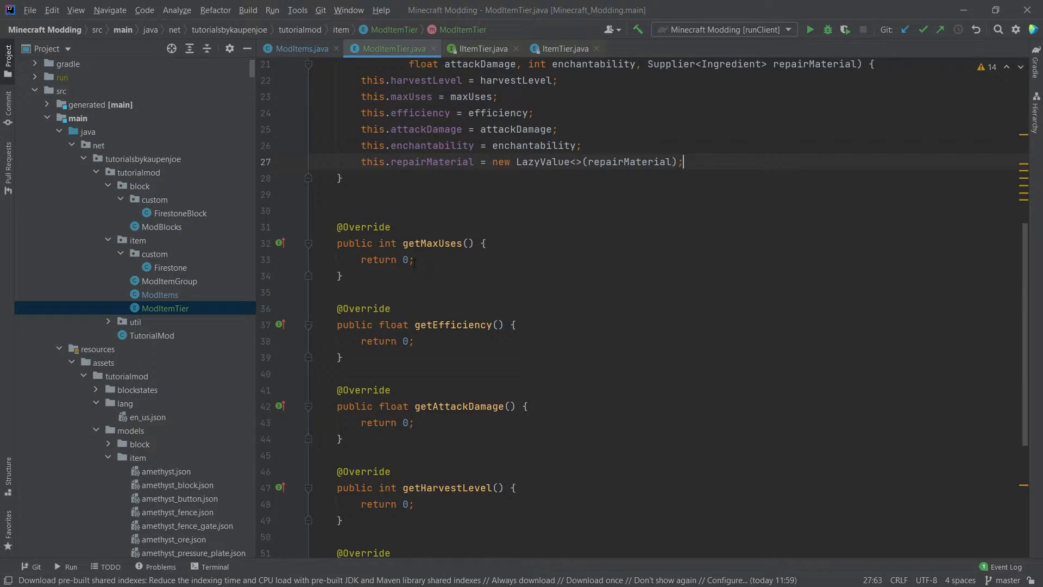
type("ma")
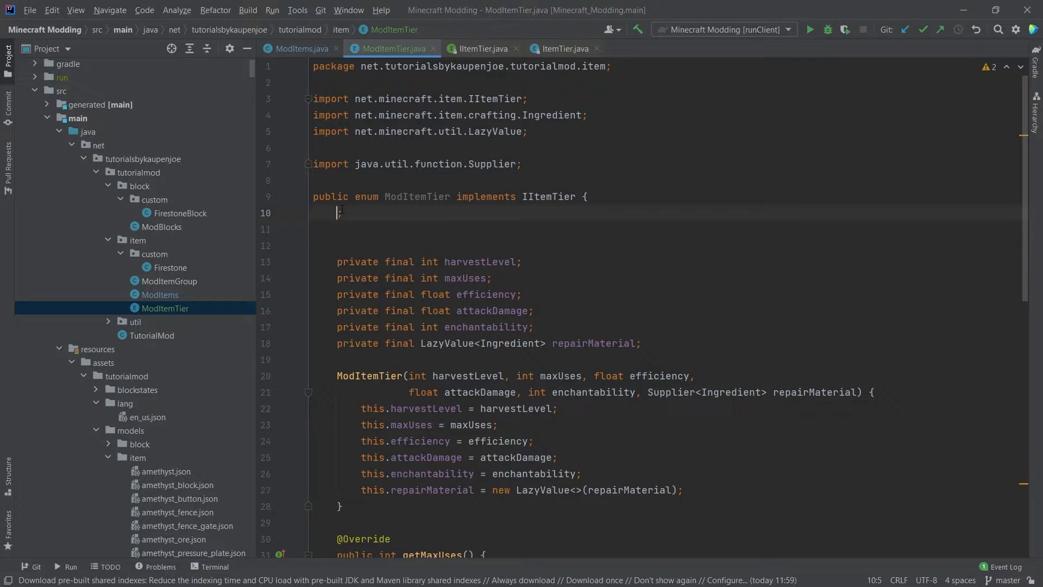
Step: Add AMETHYST(3, 150, 4f, 12f, 10, () -> Ingredient.fromItems(ModItems.AMETHYST.get()))
type("AMETH")
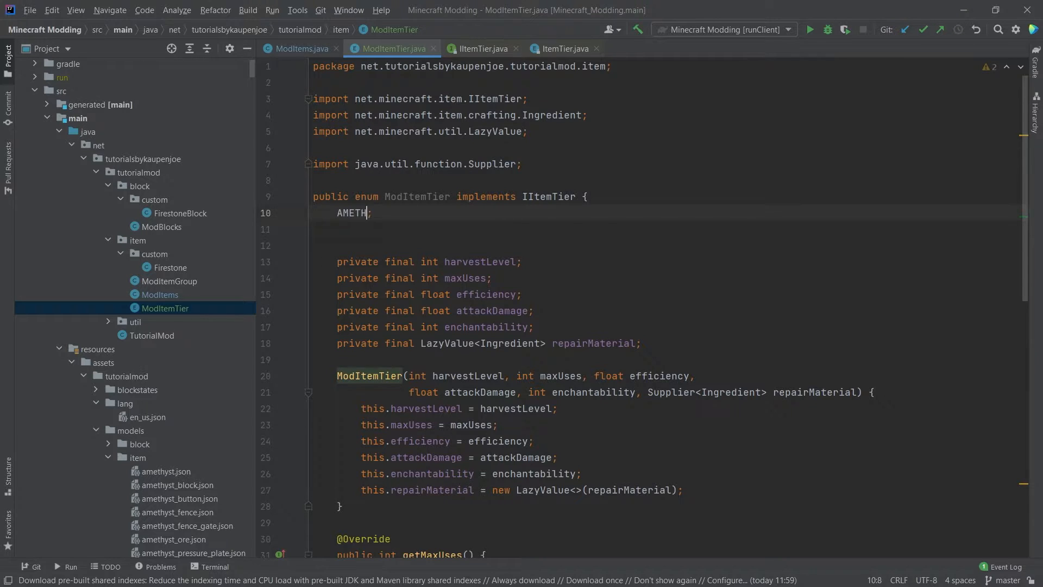
type("YST()")
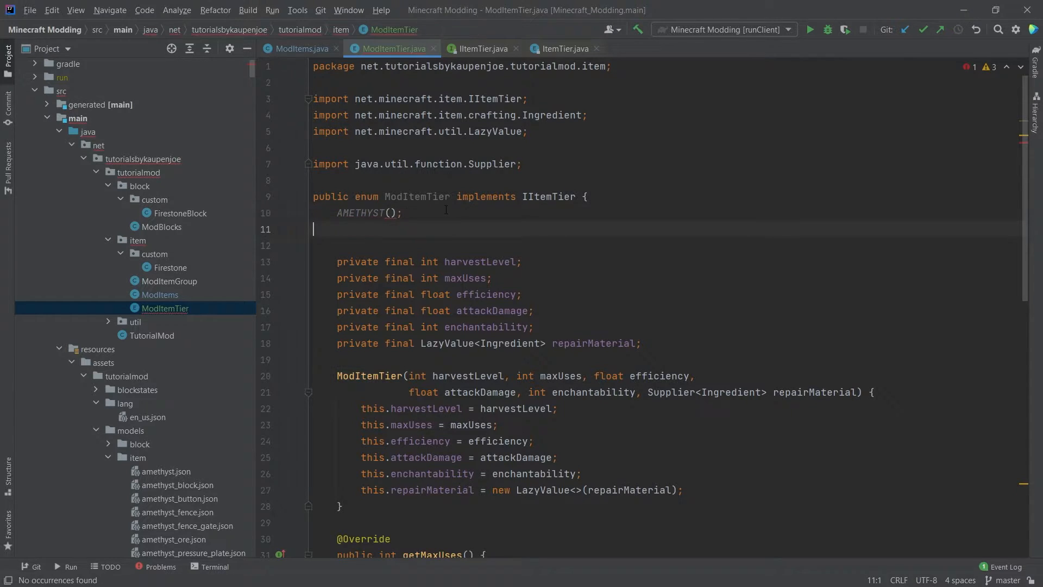
left_click(391, 230)
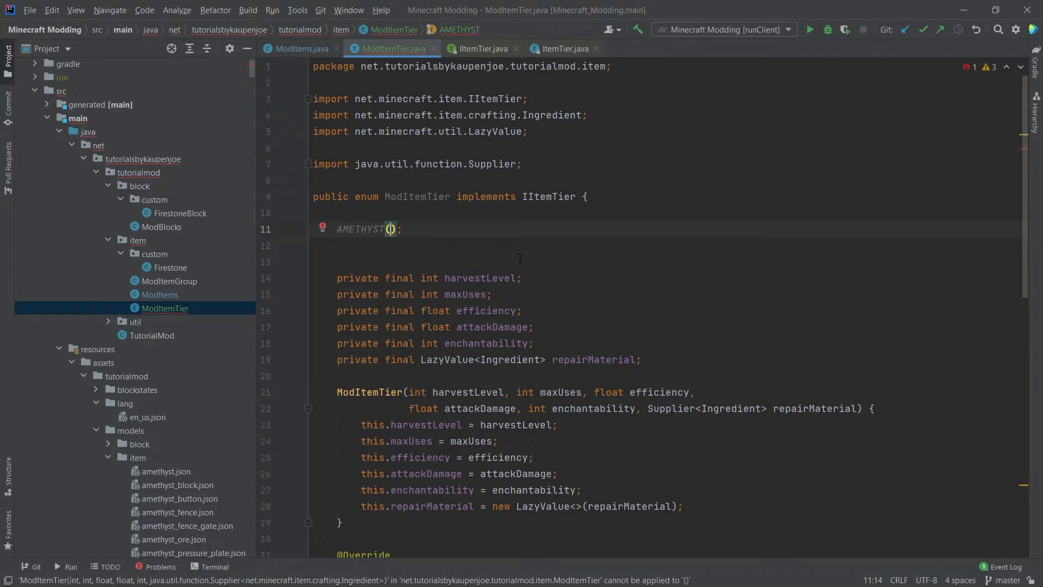
mouse_move(603, 290)
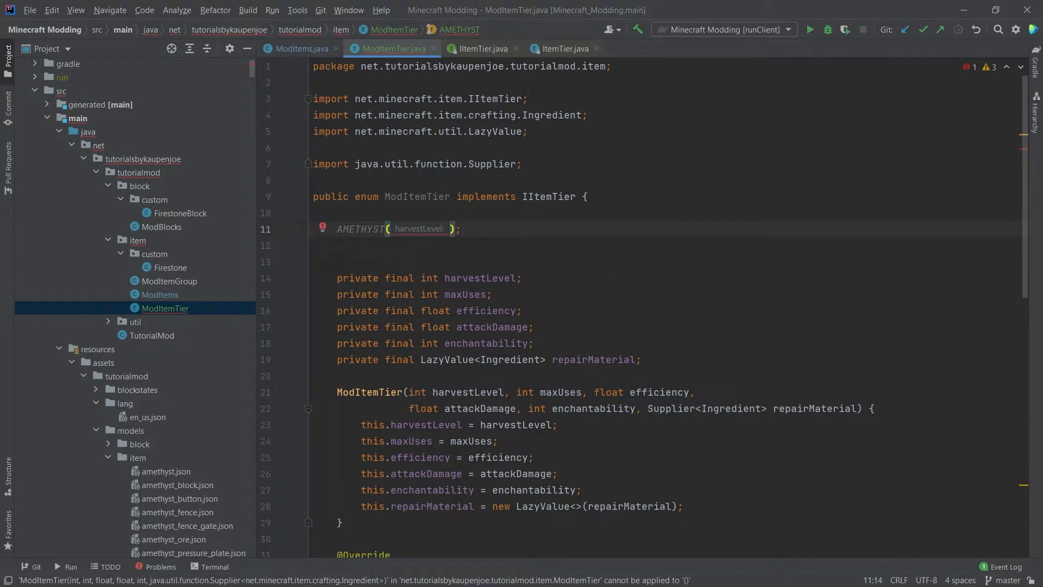
type("3,")
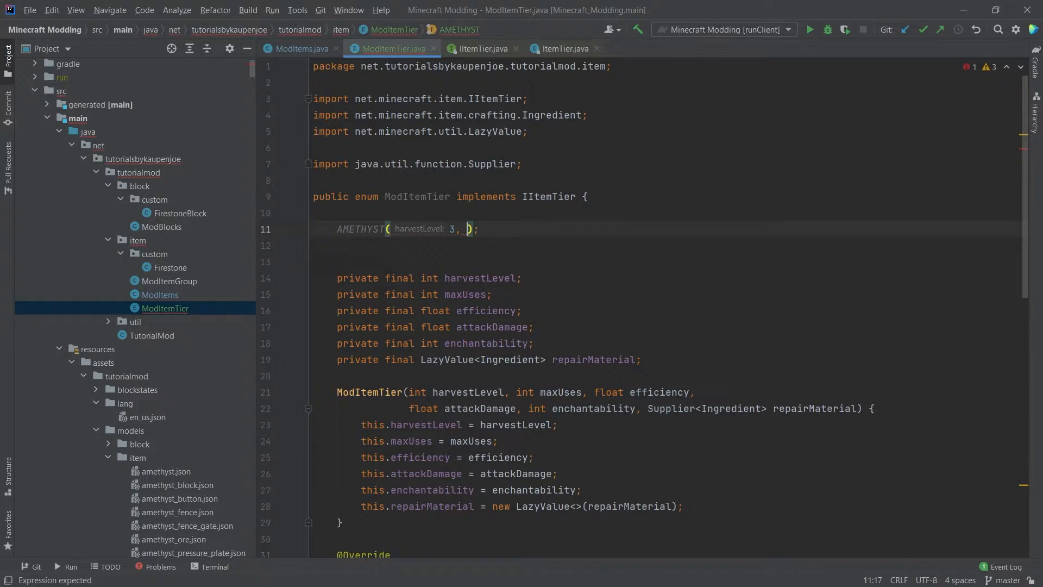
type("150, 4f,")
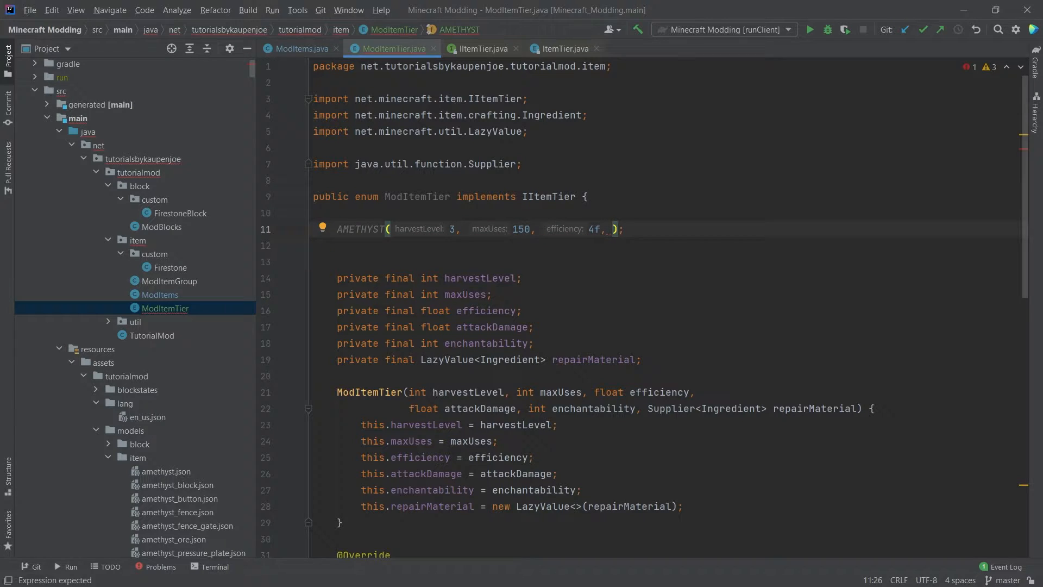
type("attackDamage: 12f, enchantability: 10, (")
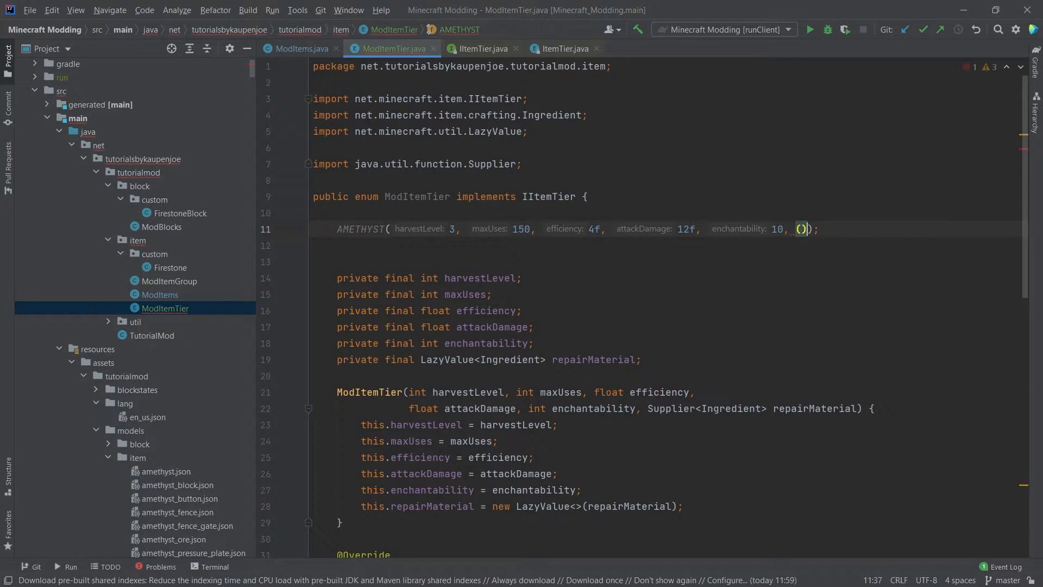
type("->")
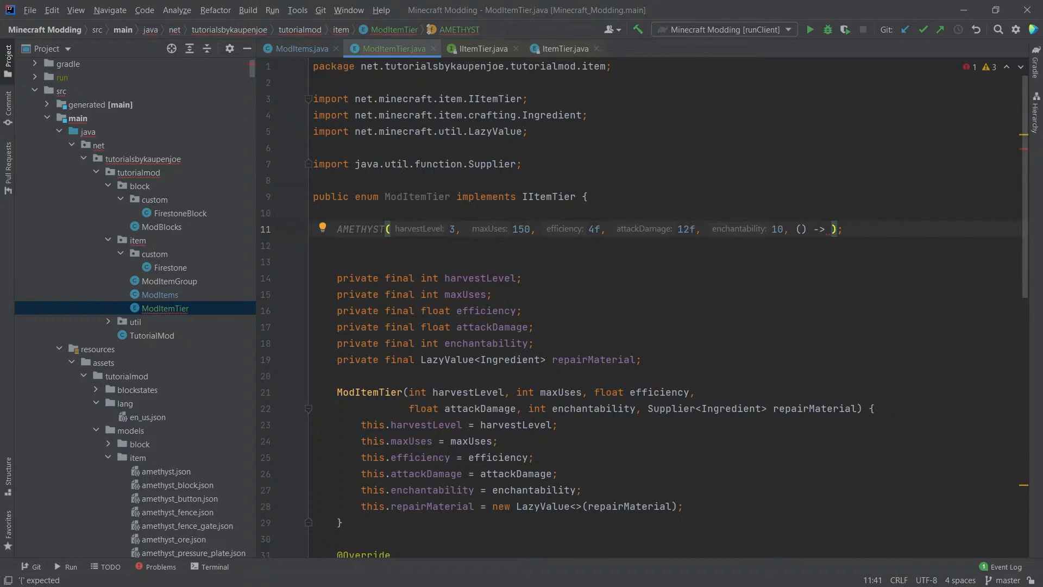
type("INg")
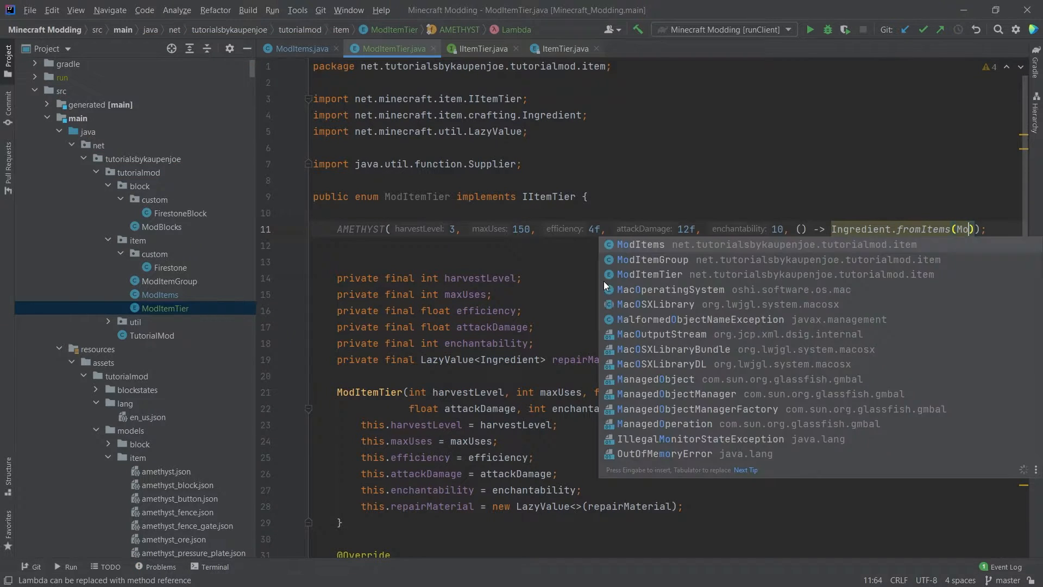
type("dItems.AMETHYST.get(")
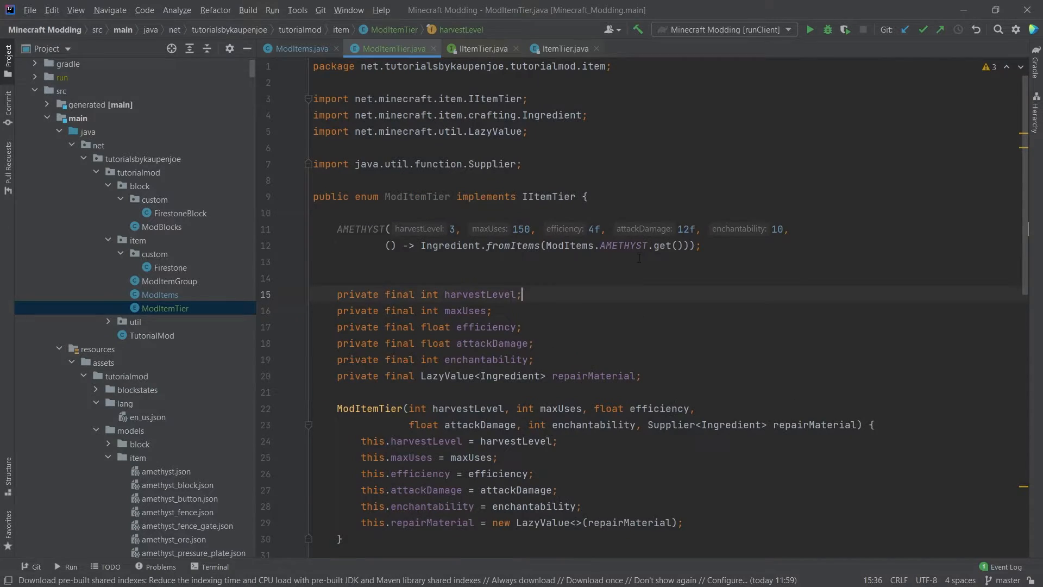
left_click(696, 245)
type(",")
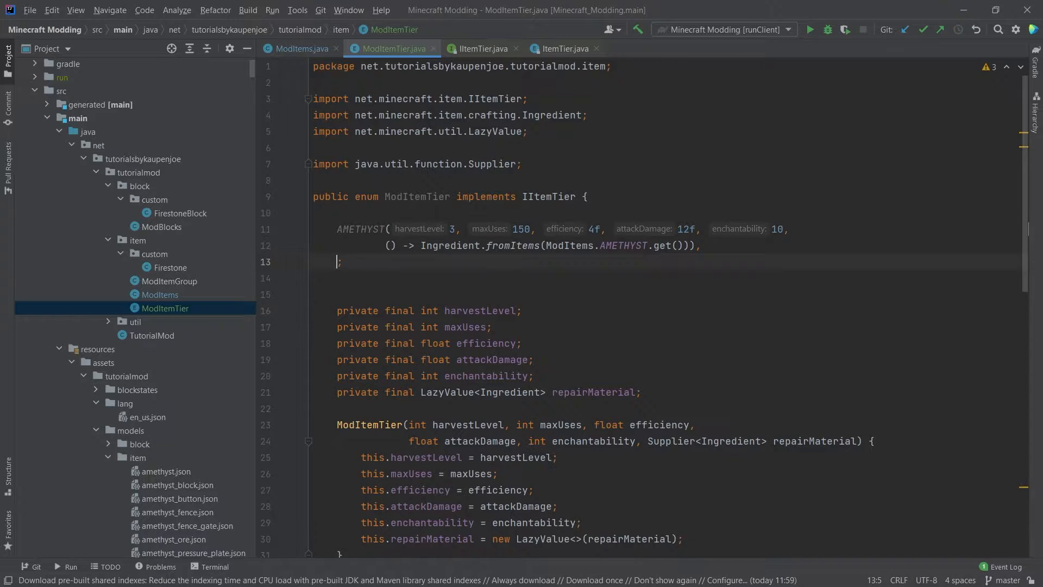
type("FIRESTONE()")
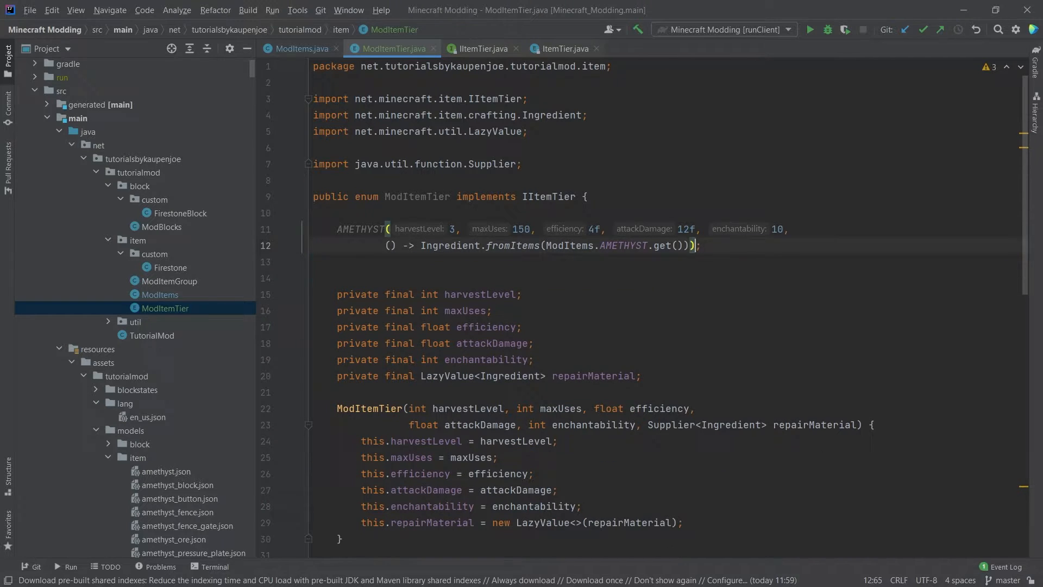
left_click(699, 245)
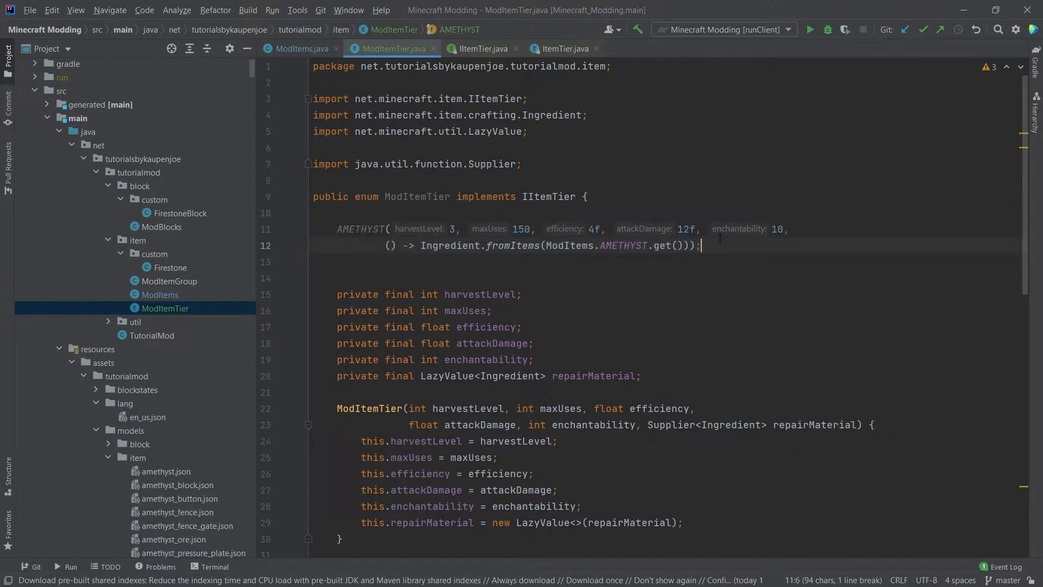
left_click(715, 246)
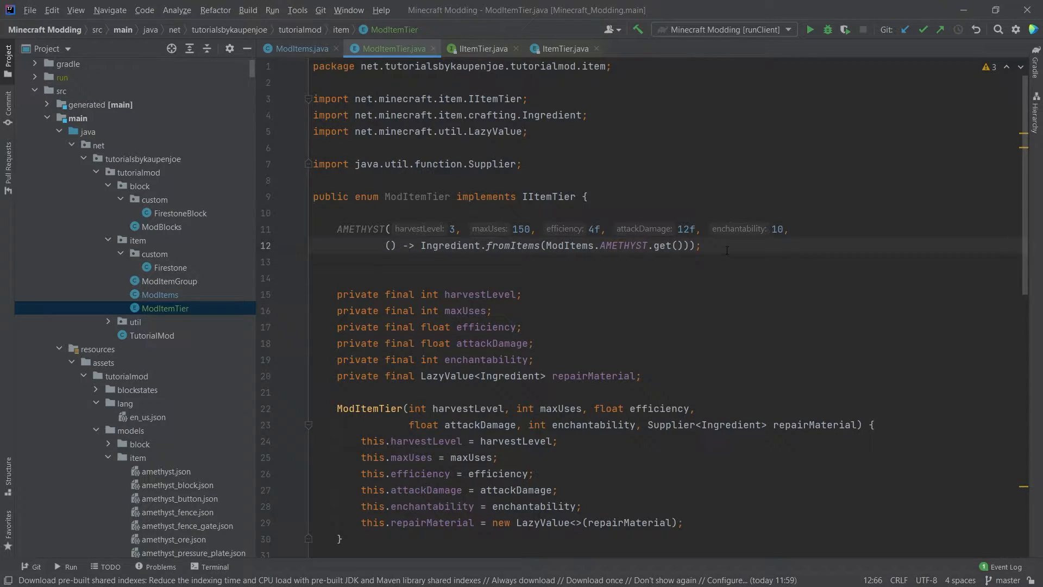
mouse_move(777, 248)
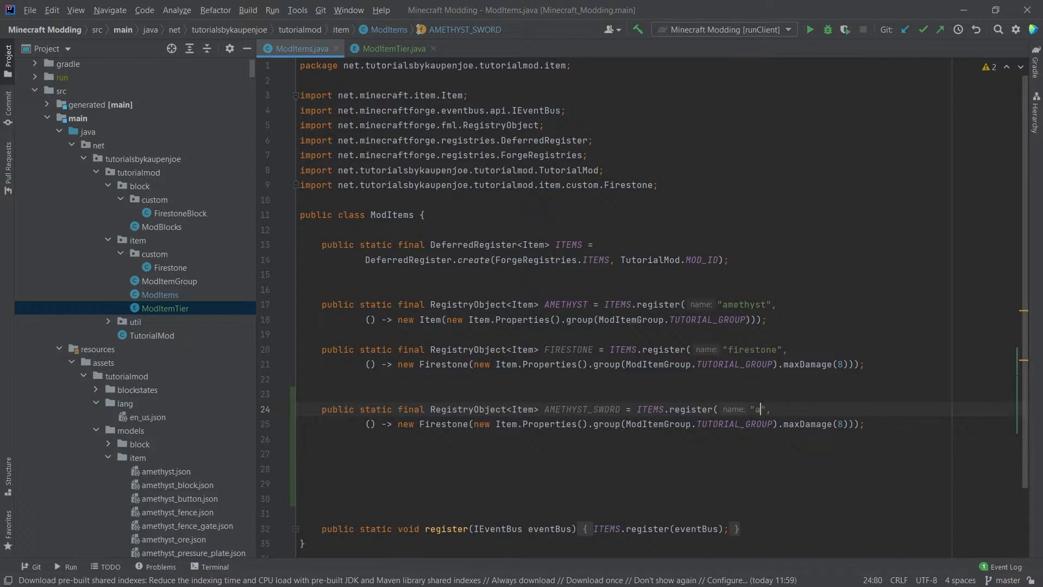
Step: Register amethyst_sword as new SwordItem(ModItemTier.AMETHYST, 2, 3f) without maxDamage
type("methyst_sword")
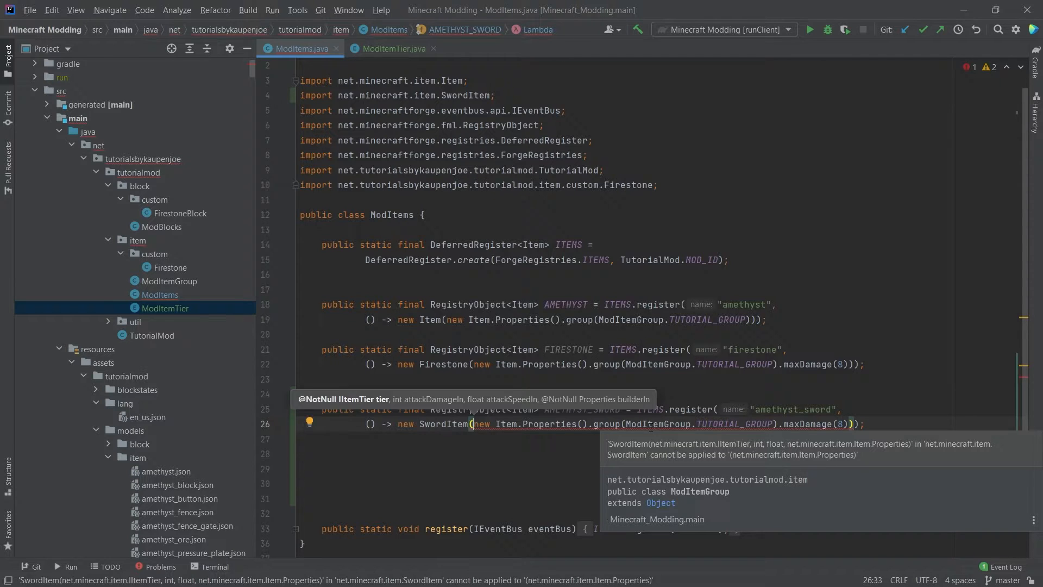
type("ModItemTier.AMETHYST")
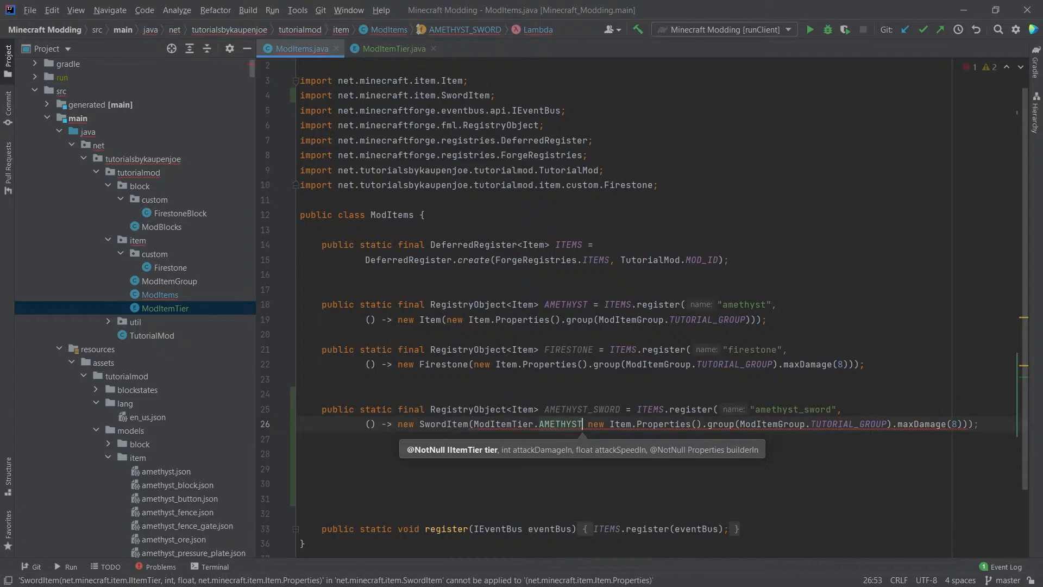
type(", 2, 3f,")
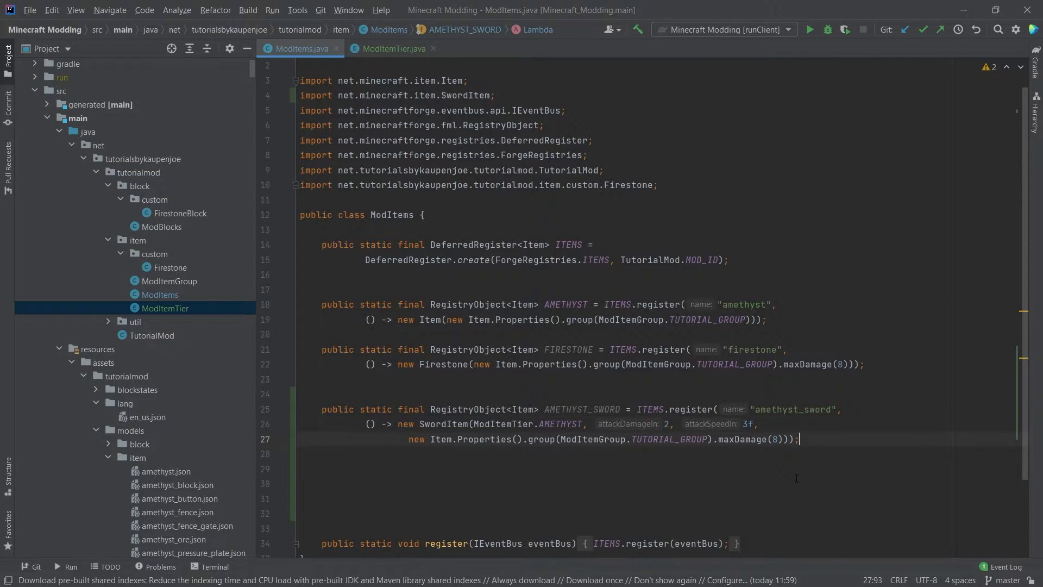
type(".")
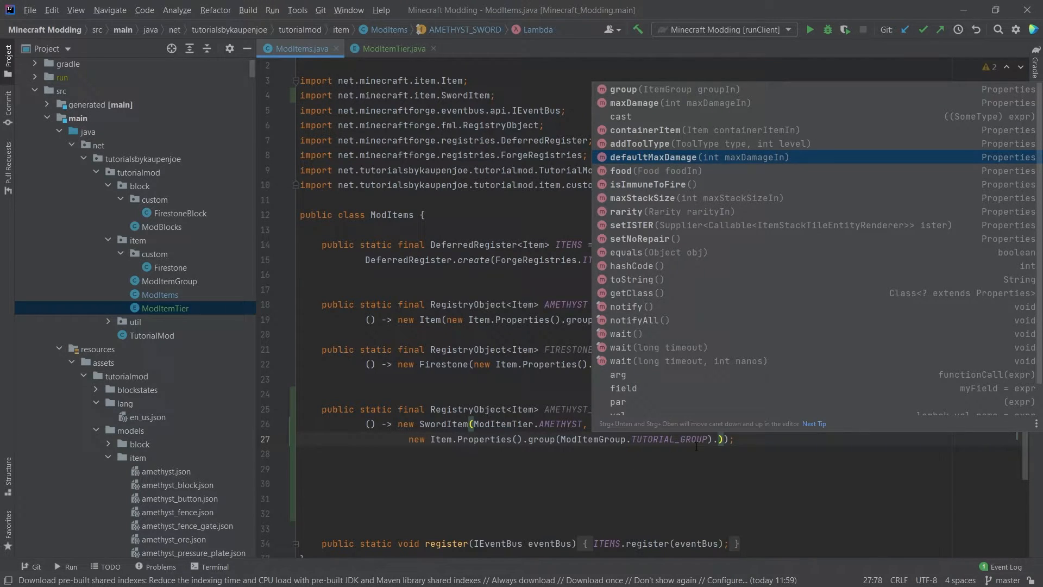
left_click(392, 49)
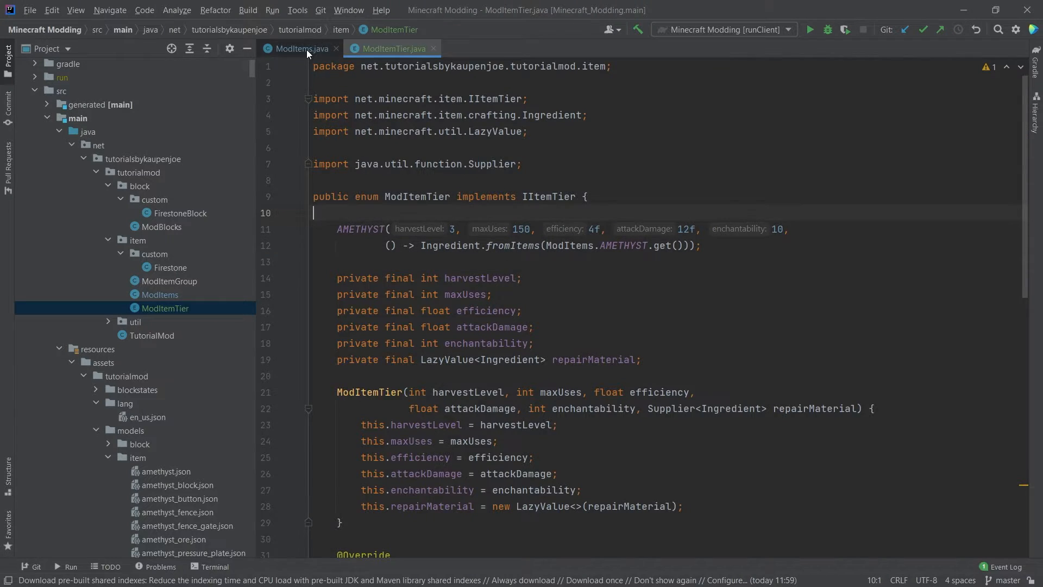
Step: Check vanilla SwordItem usages (3, -2.4F) from ModItems, then hide the Find results
left_click(301, 48)
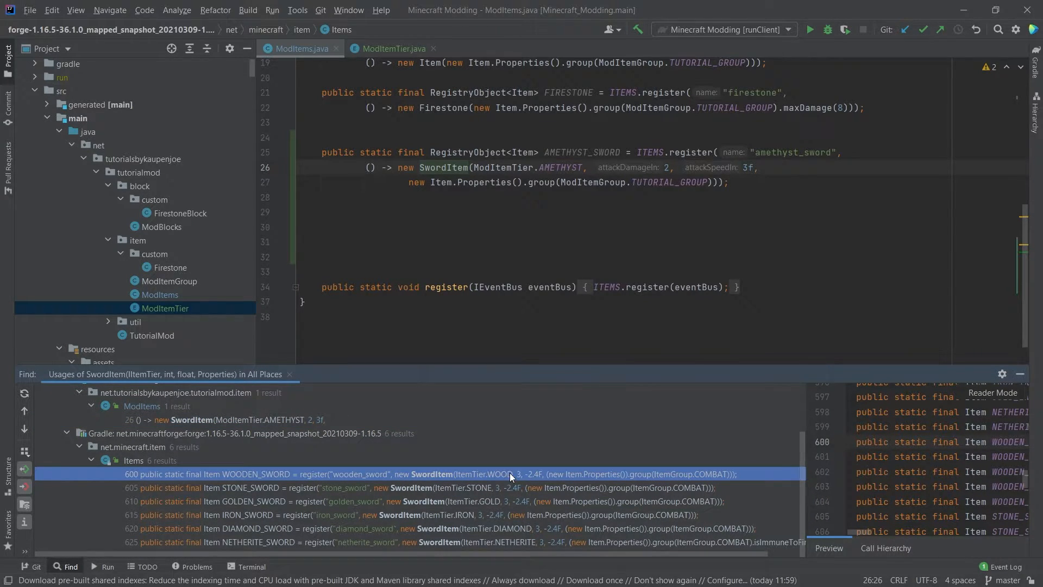
mouse_move(538, 480)
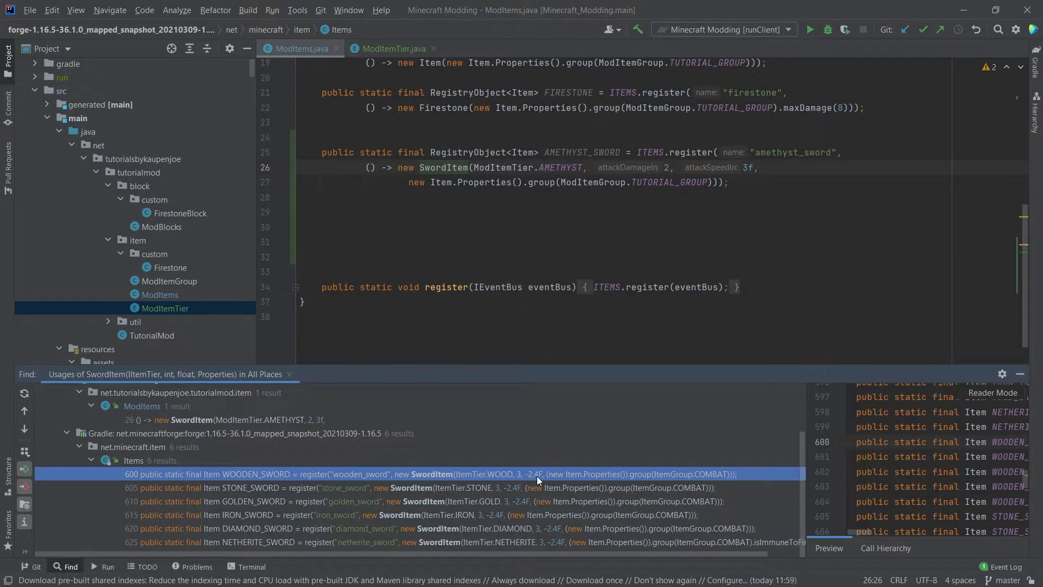
mouse_move(520, 474)
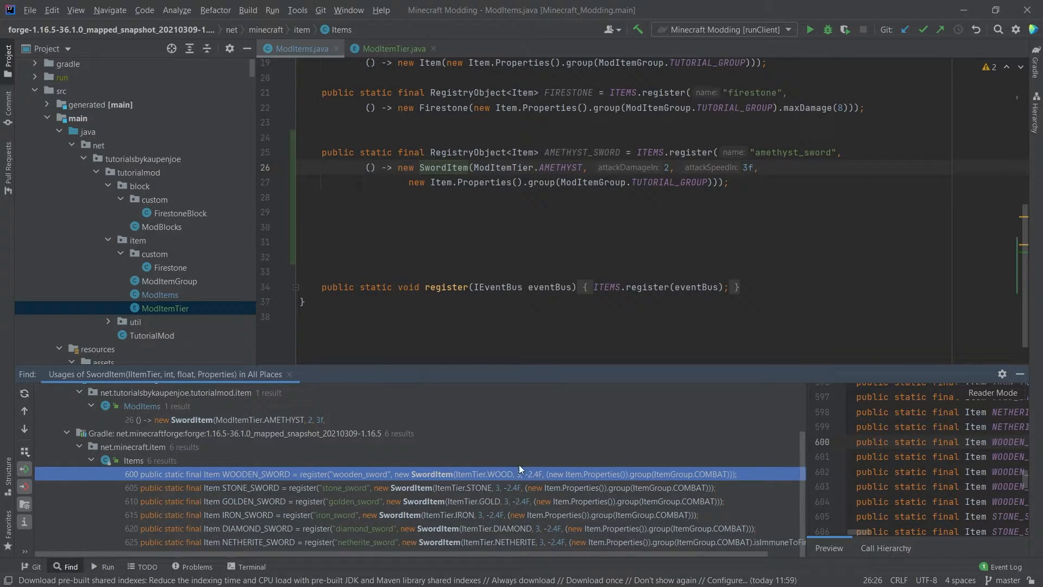
mouse_move(520, 475)
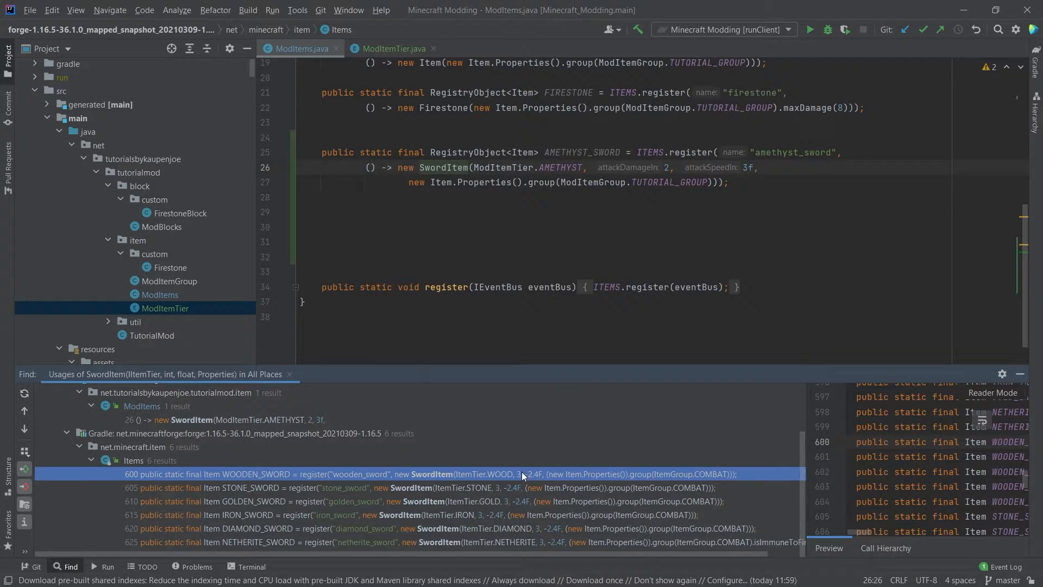
mouse_move(1024, 373)
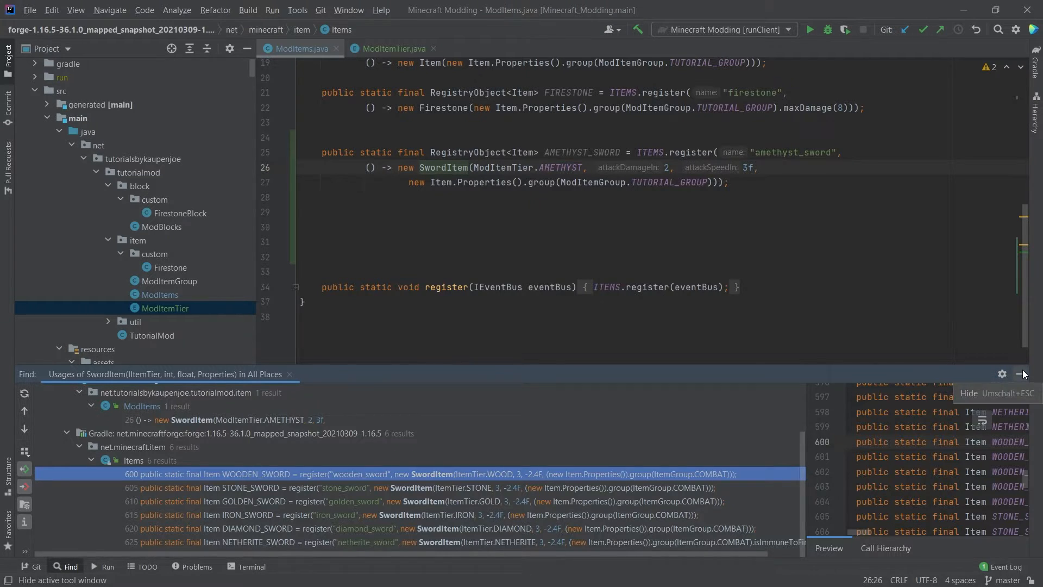
left_click(1023, 373)
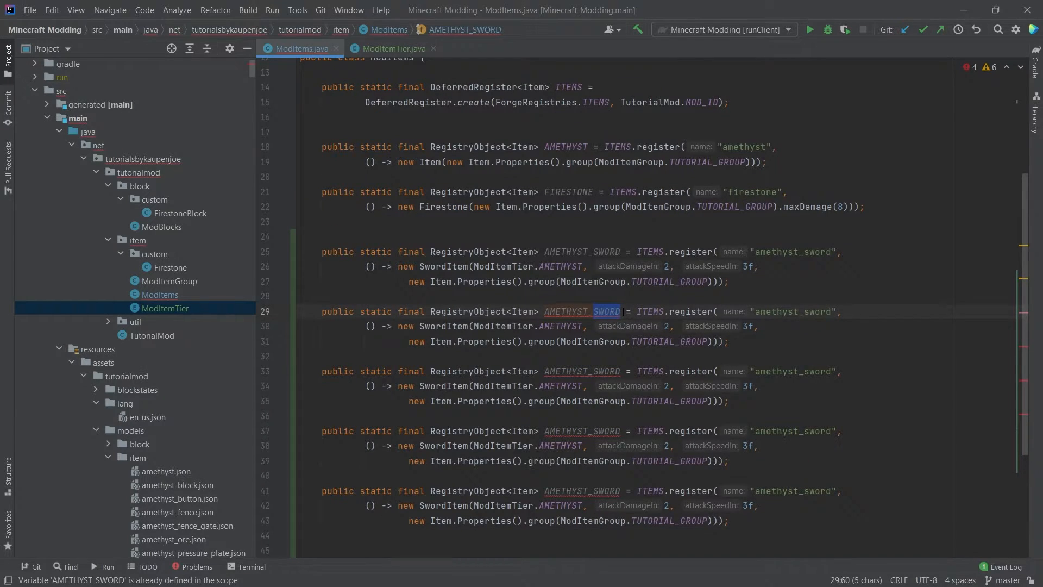
Step: Rename copies to amethyst pickaxe, shovel, axe and hoe using PickaxeItem, ShovelItem, AxeItem, HoeItem with adjusted damage/speed
type("PICKAXE")
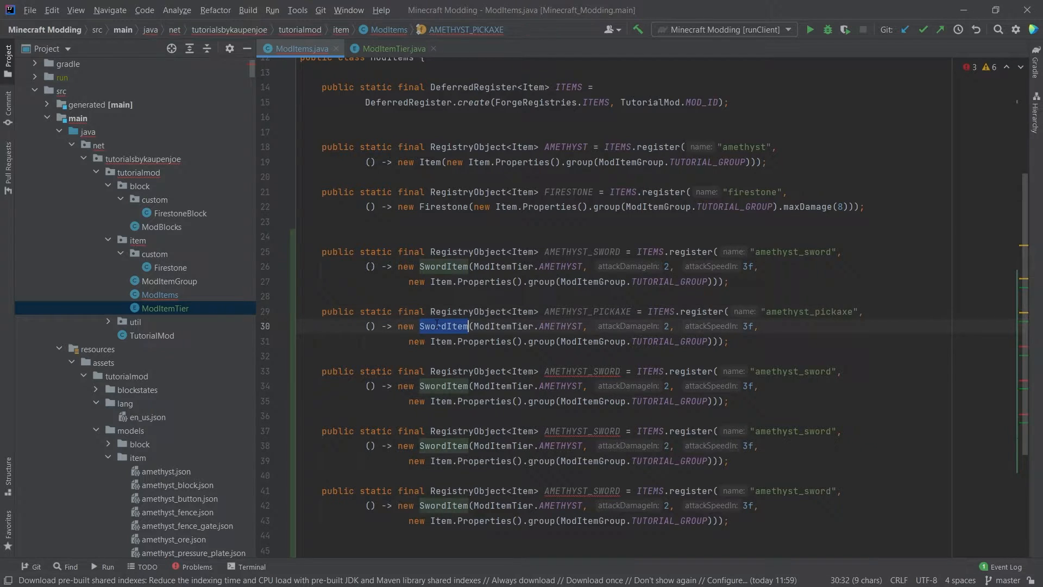
type("PickaxeItem")
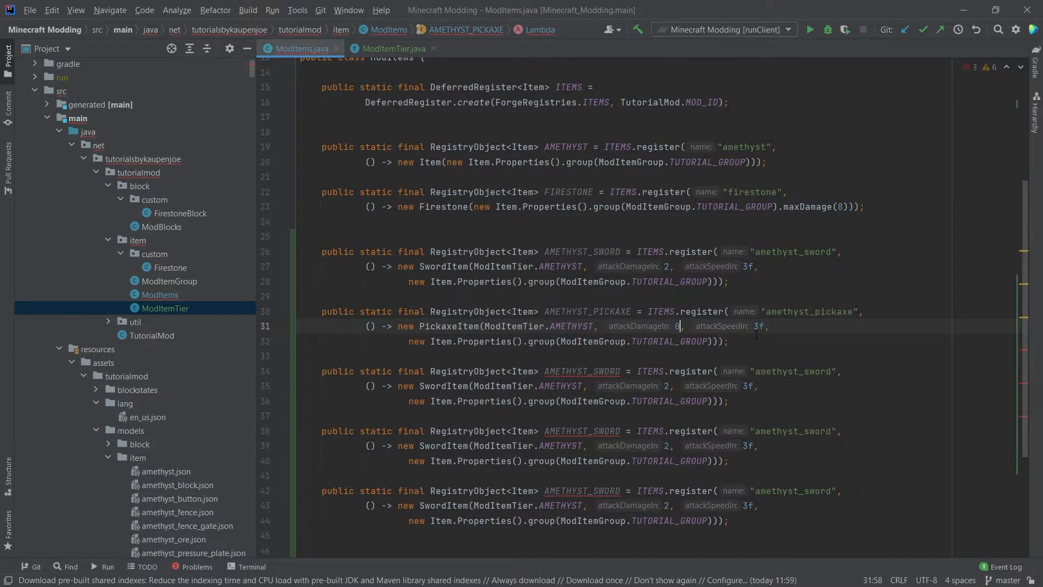
type("-1")
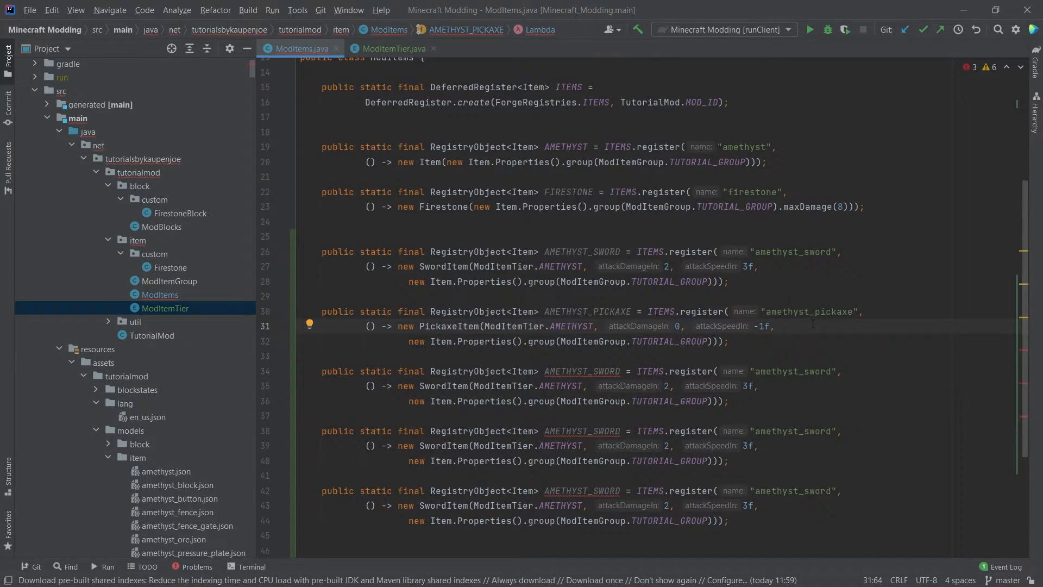
left_click(393, 48)
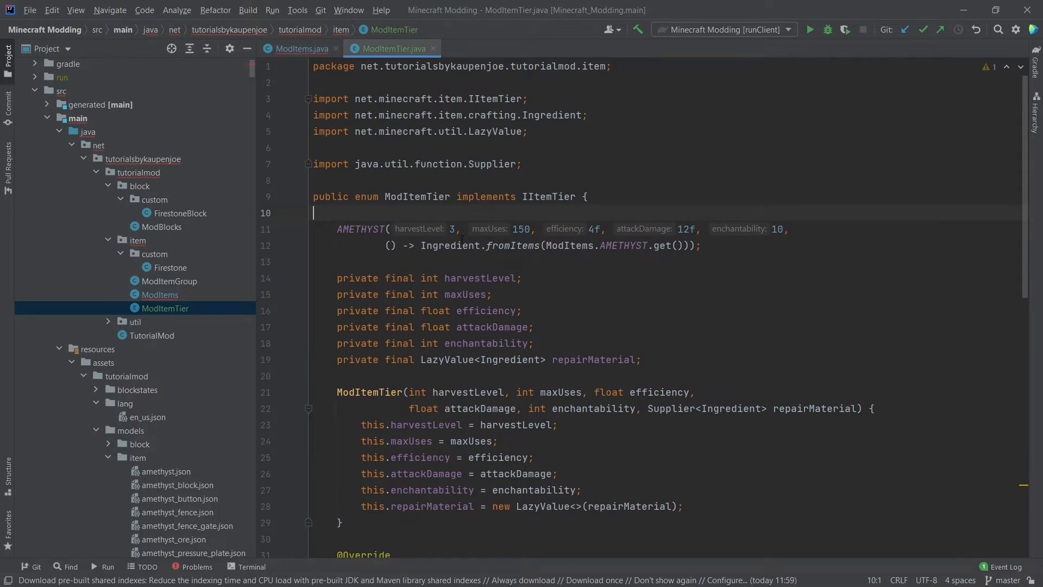
left_click(301, 48)
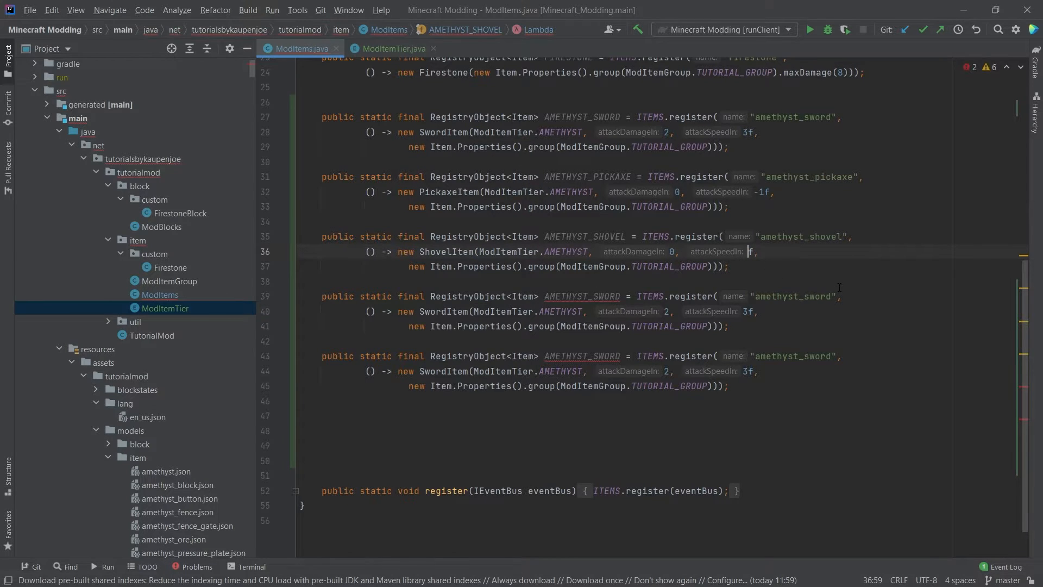
type("-1")
left_click(582, 355)
type("HOE")
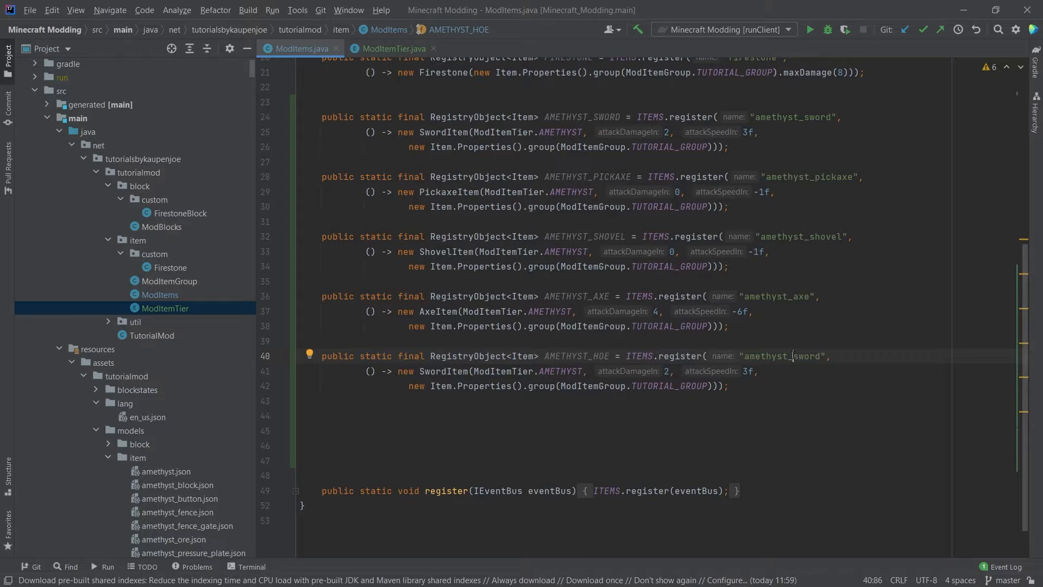
type("amethyst_hoe")
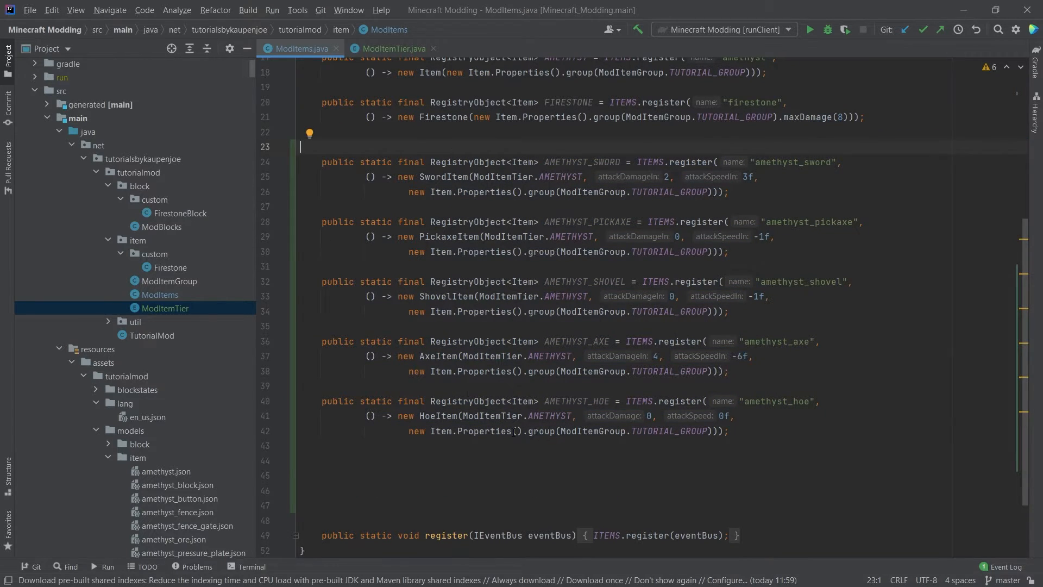
mouse_move(545, 454)
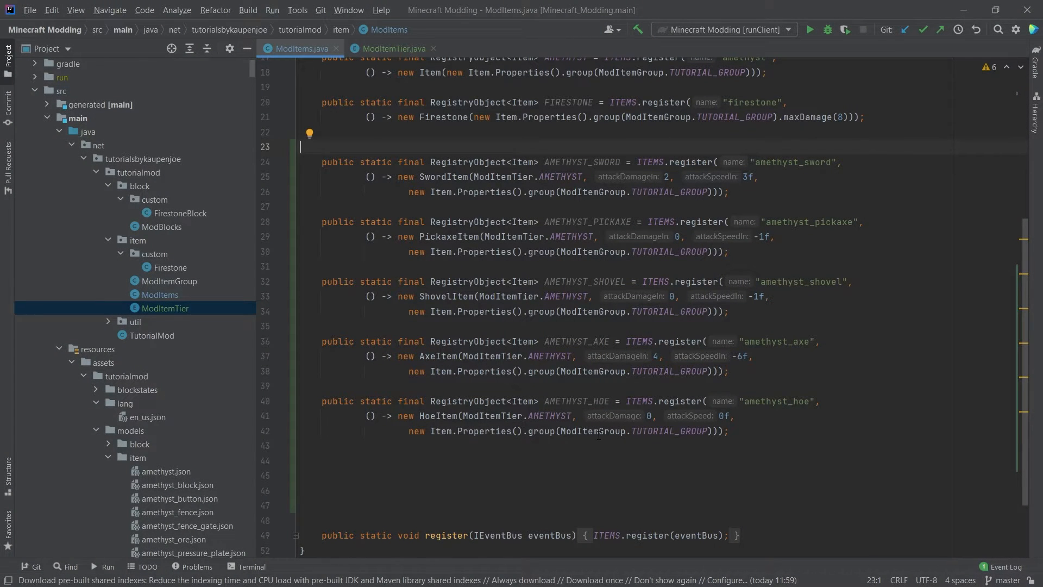
mouse_move(383, 455)
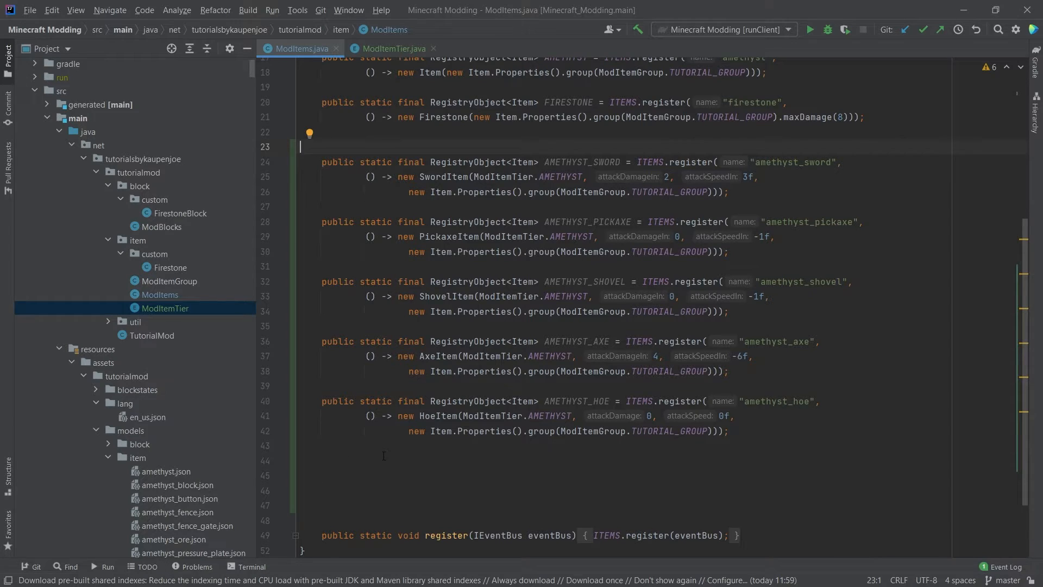
Step: Review the amethyst_axe, pickaxe and sword model files with parent item/handheld and tutorialmod:item textures
scroll("down", 3)
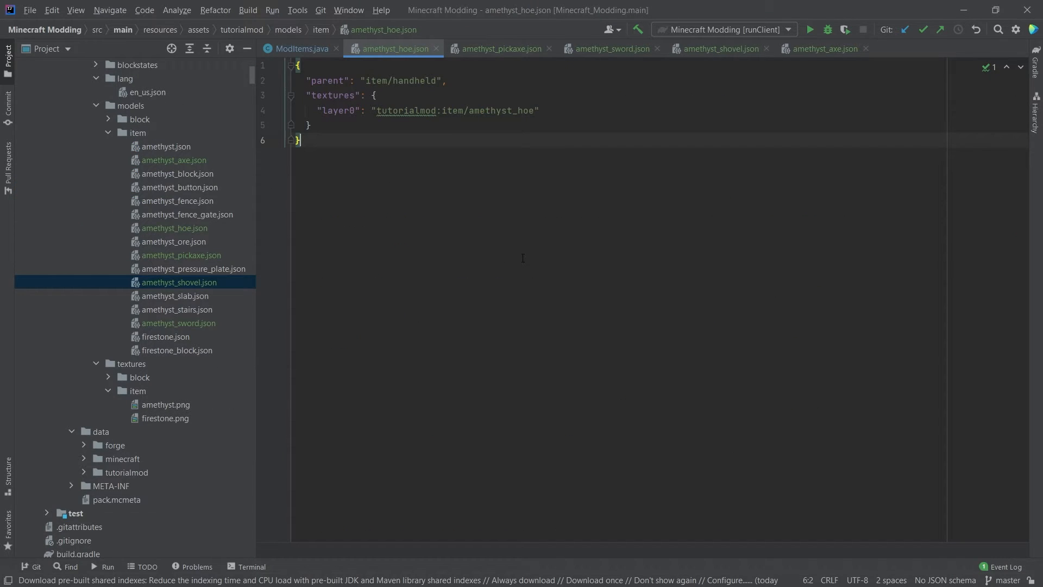
left_click(173, 160)
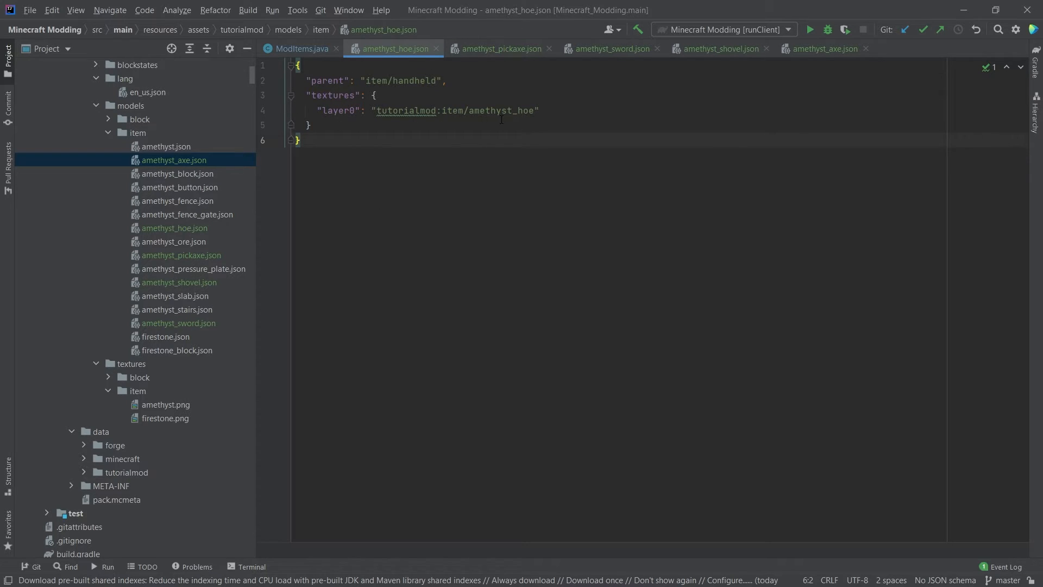
double_click(504, 111)
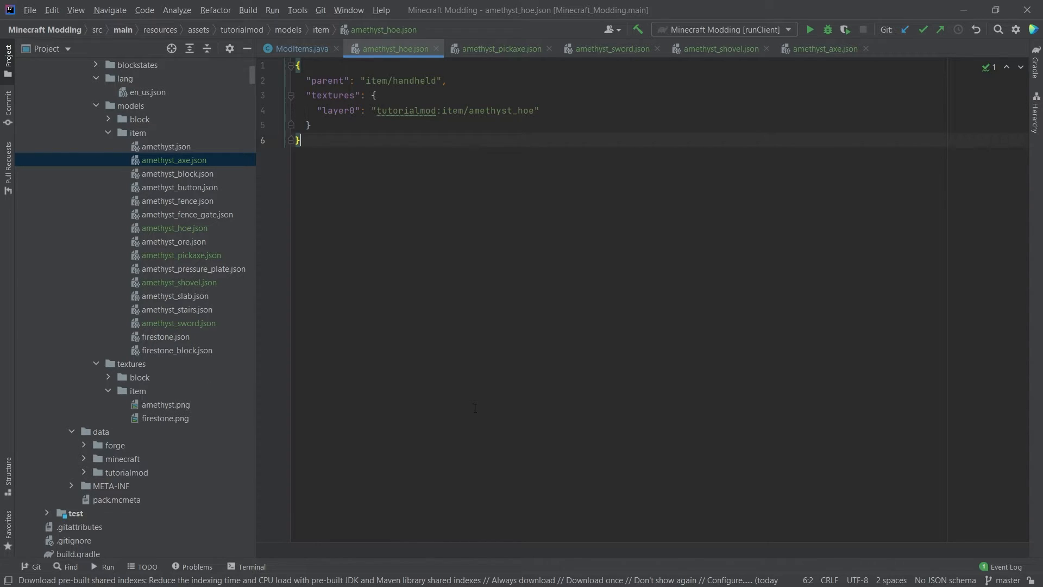
mouse_move(382, 274)
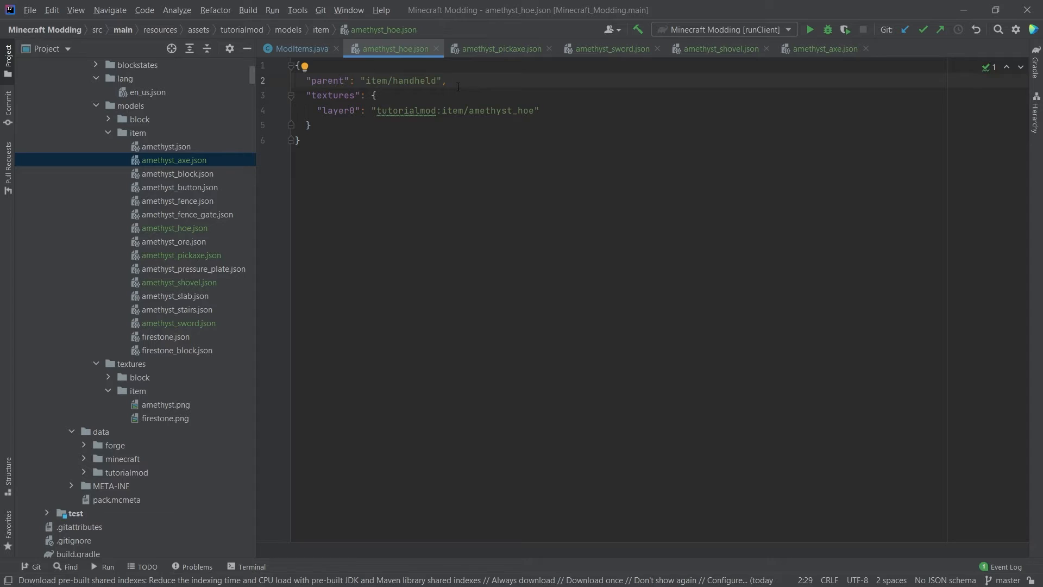
mouse_move(467, 88)
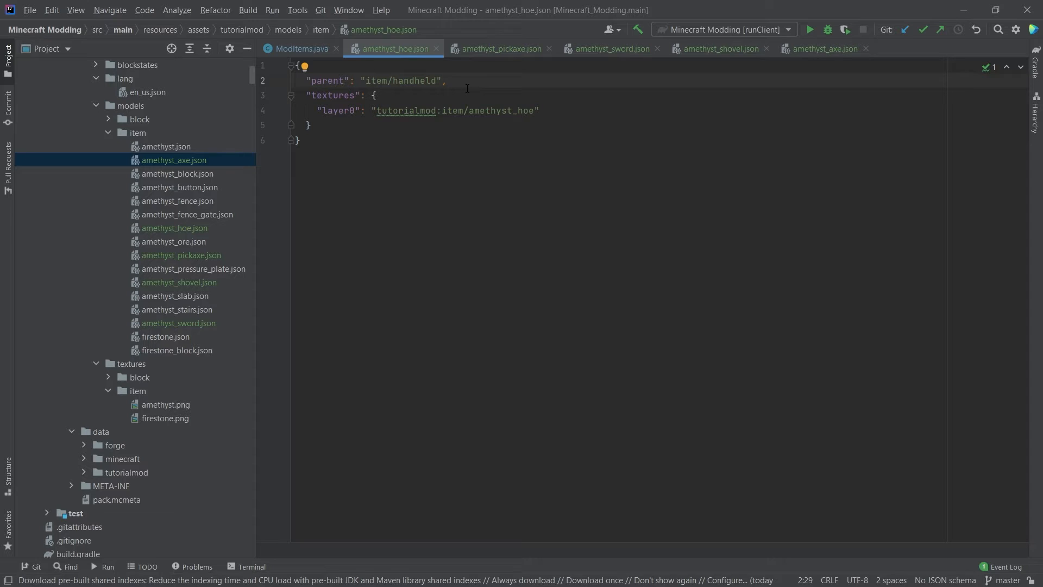
left_click(499, 48)
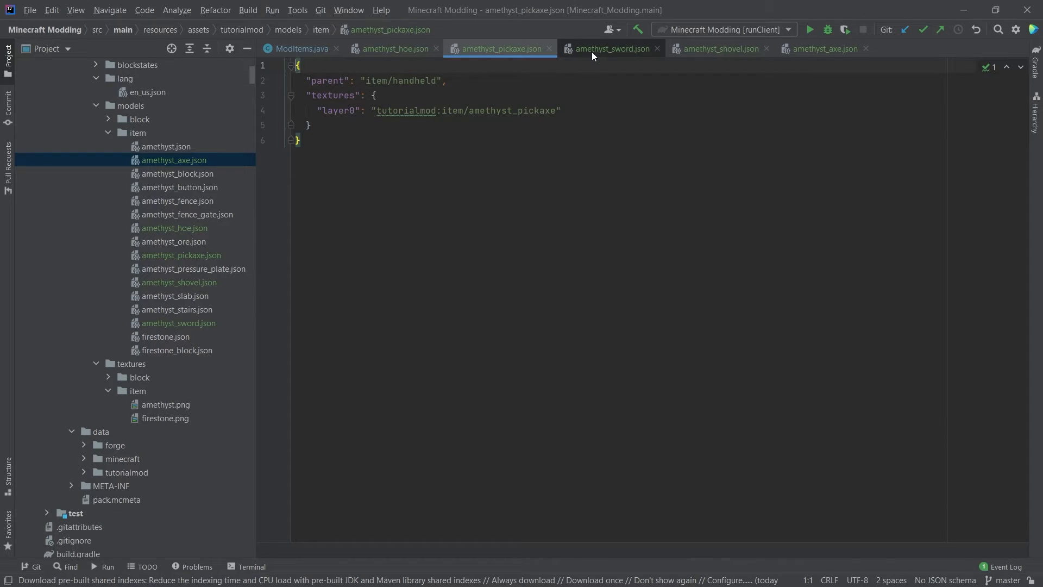
left_click(824, 48)
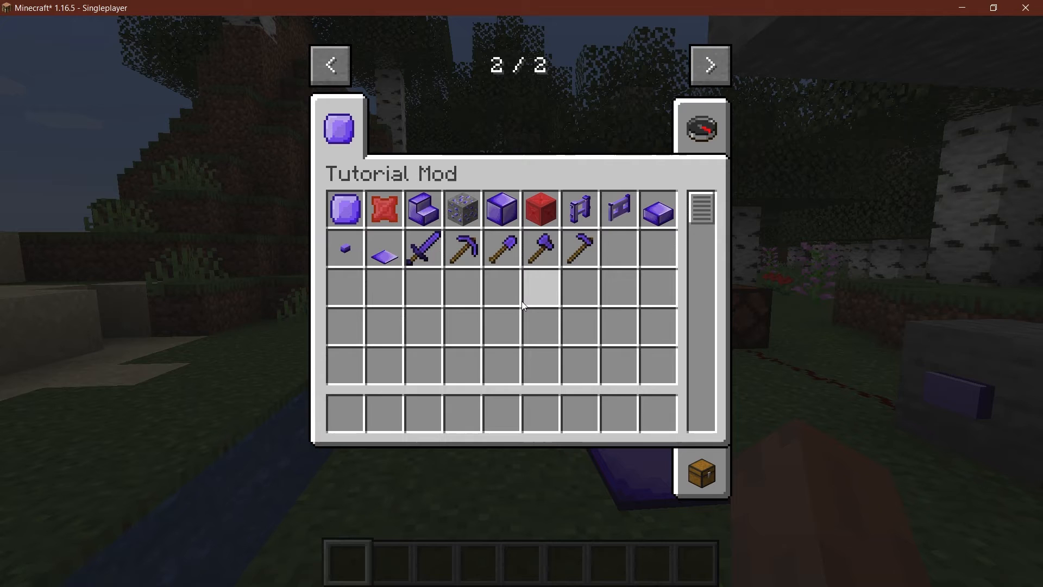
mouse_move(423, 248)
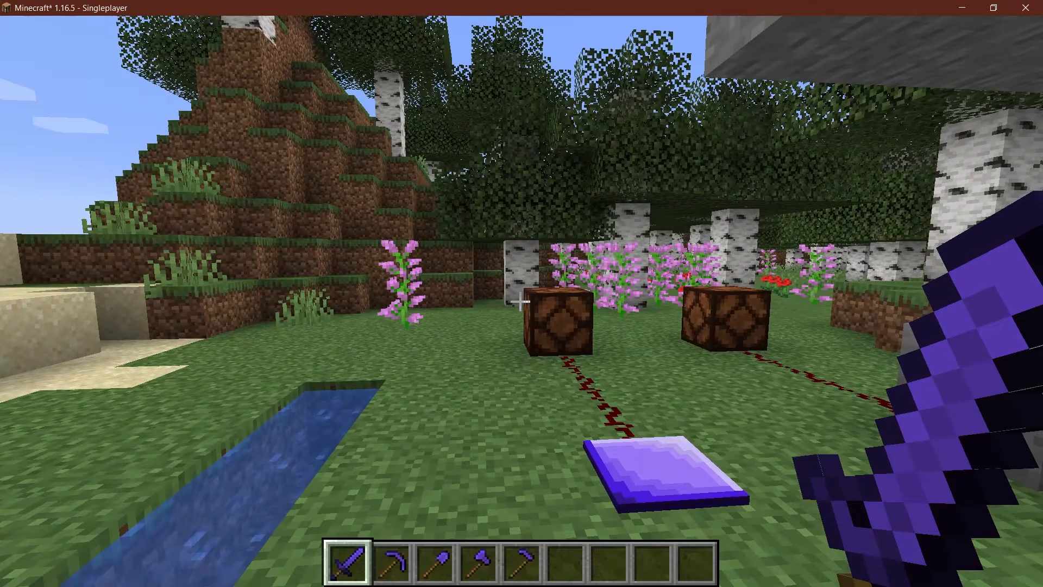
Step: Inspect the amethyst tools in the creative inventory, then switch to Survival mode
key("e")
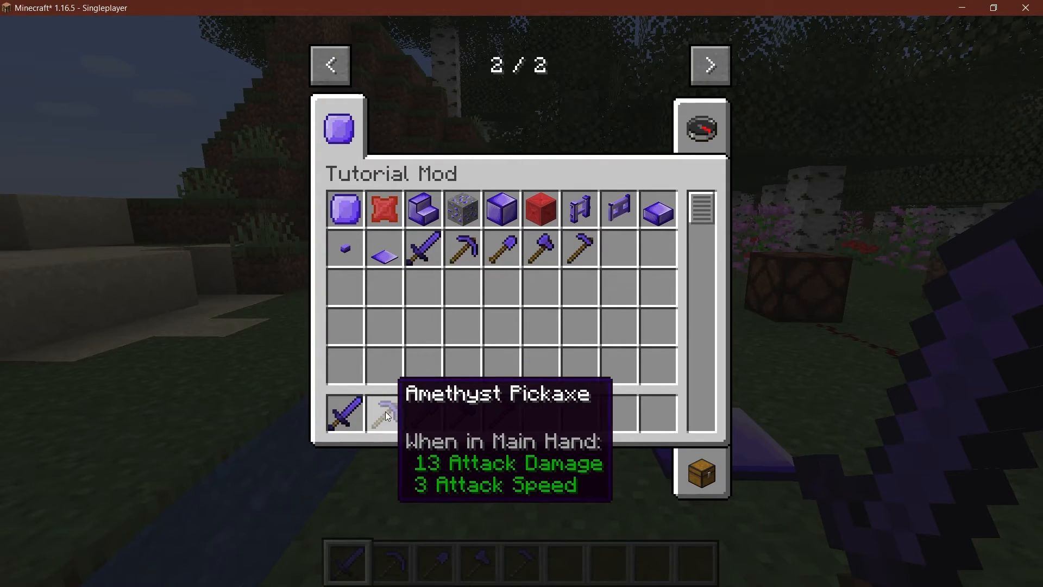
mouse_move(344, 413)
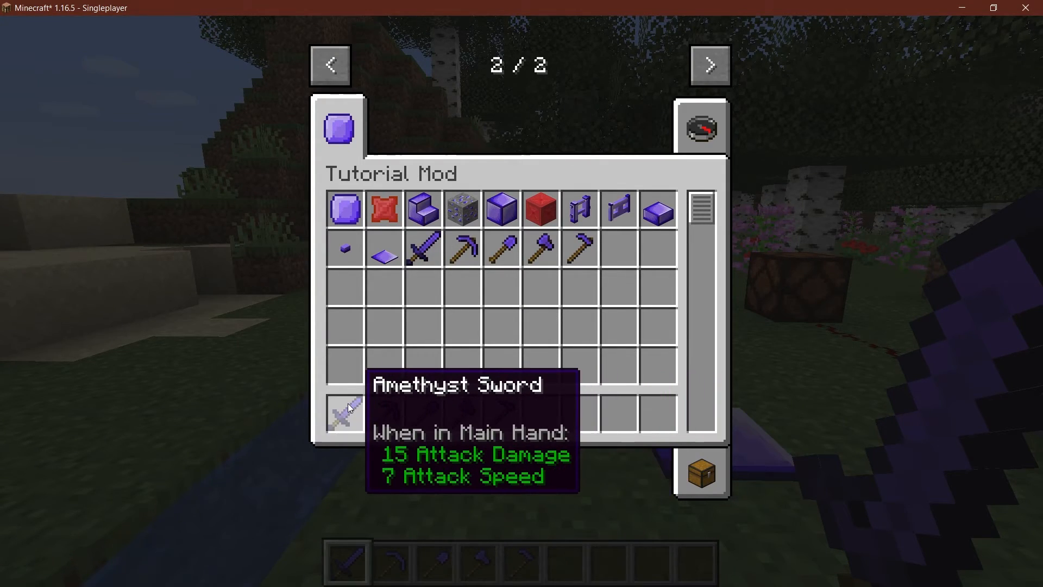
key("Escape")
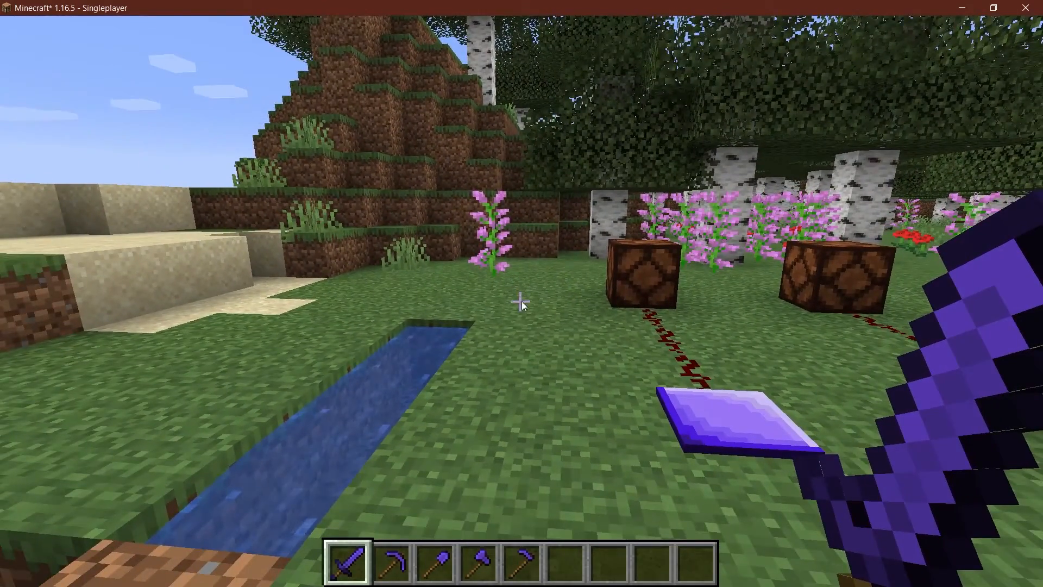
key("e")
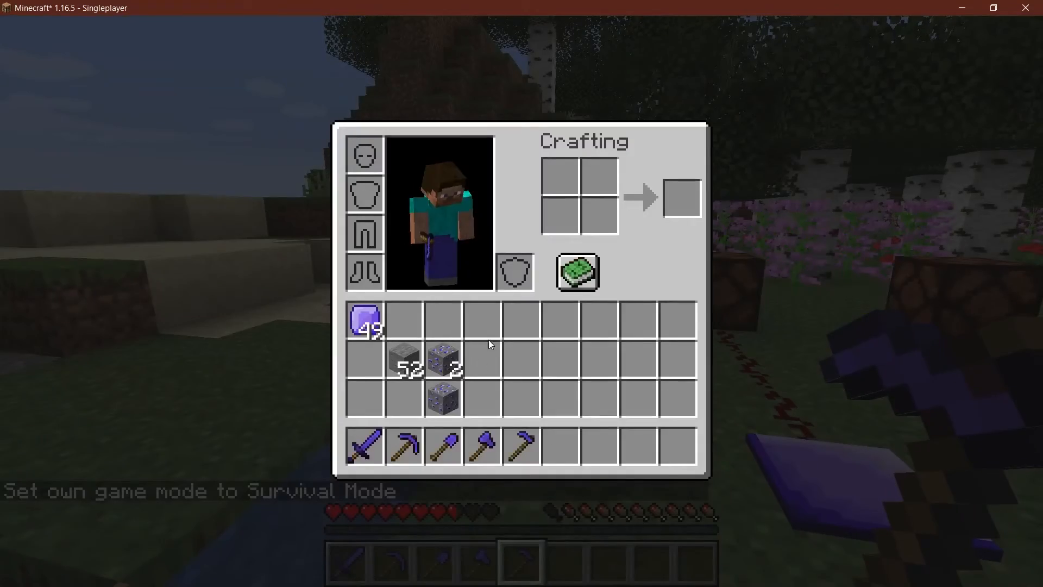
key("Escape")
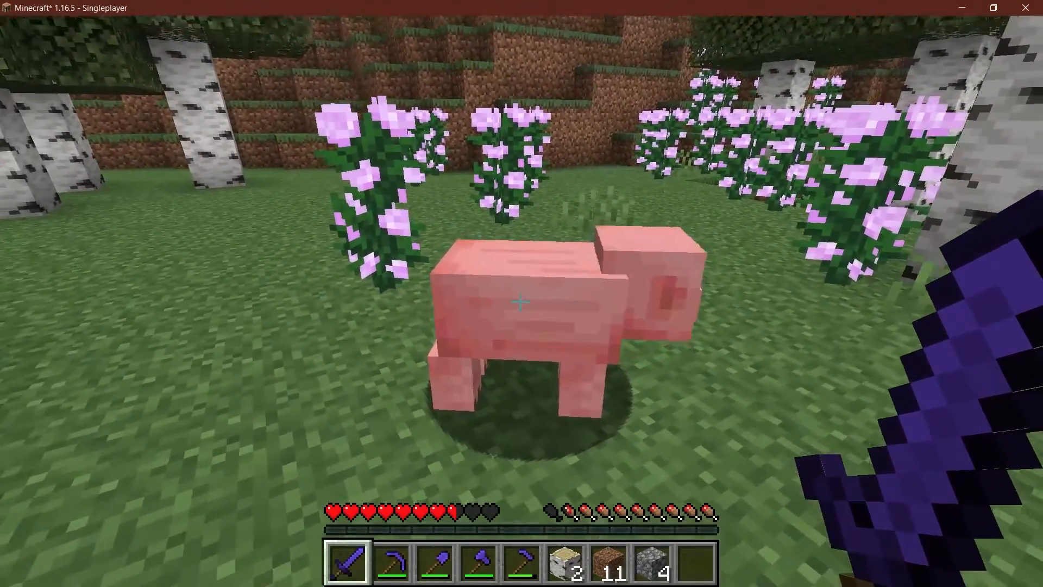
Step: Check the amethyst sword's attack stats in the survival inventory
key("e")
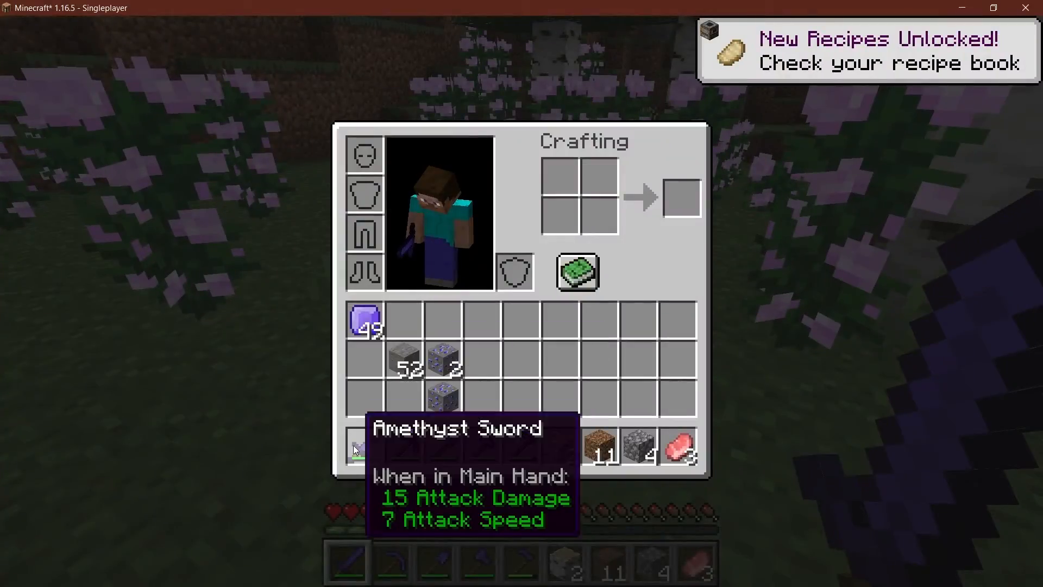
key("e")
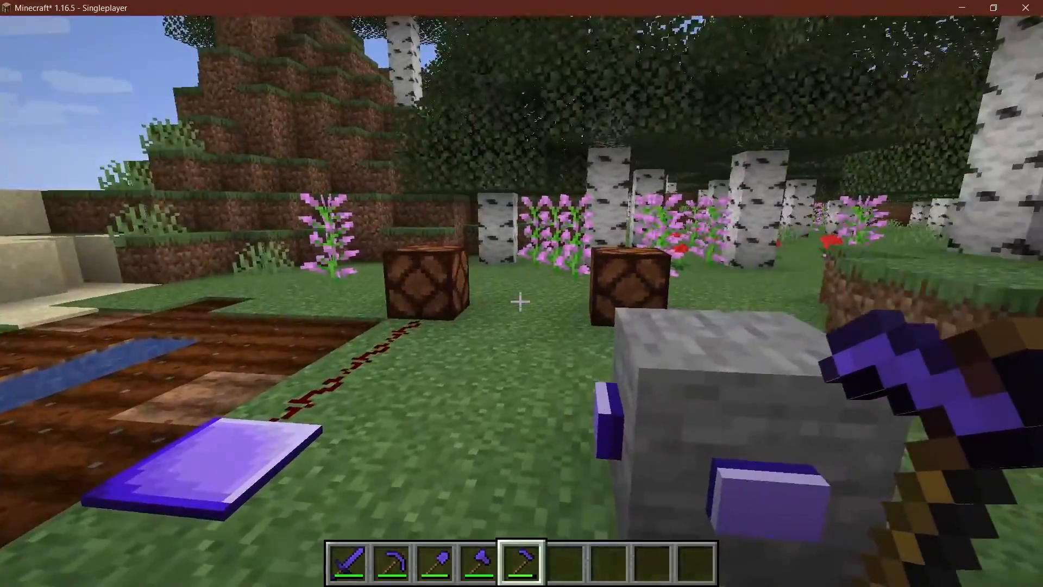
mouse_move(521, 299)
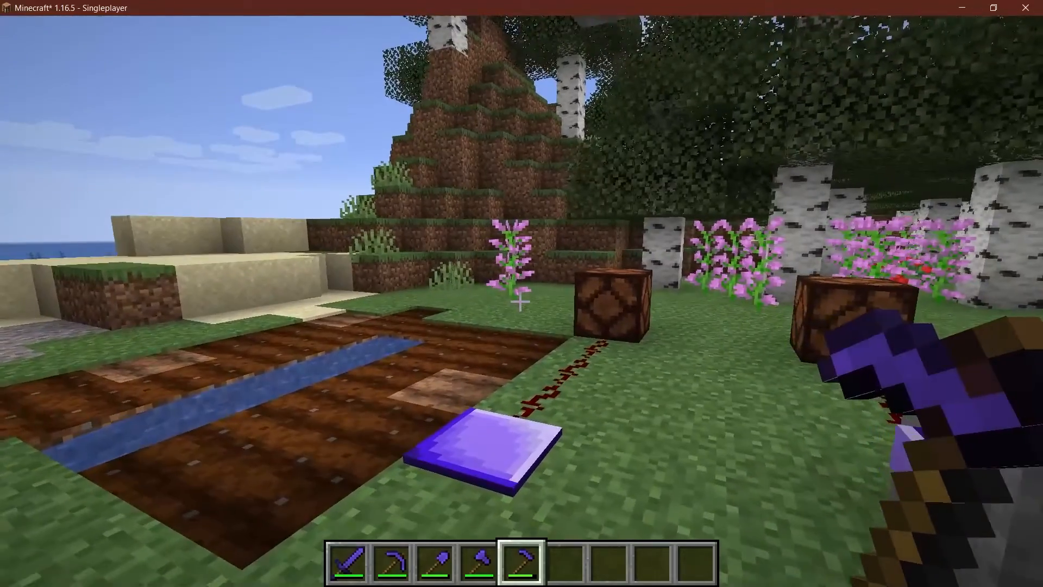